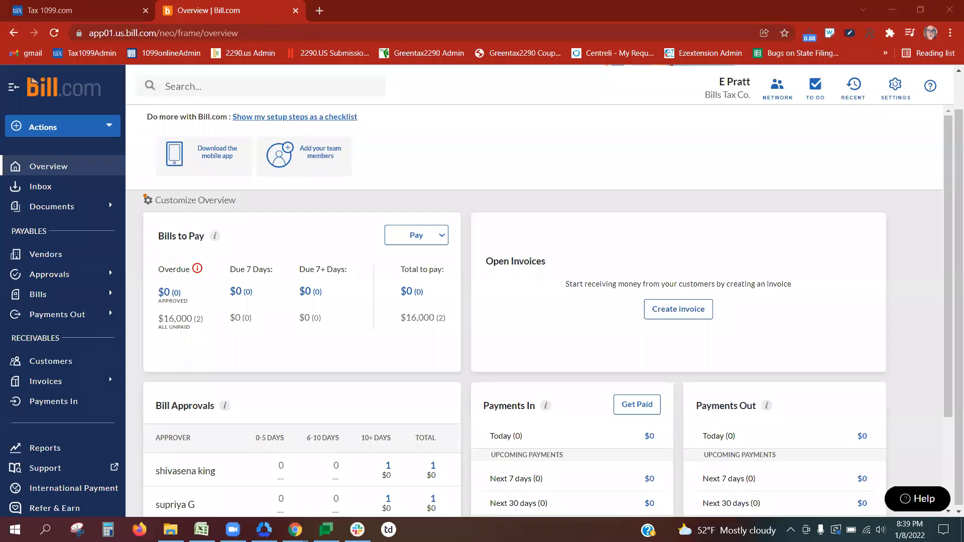
mouse_move(772, 121)
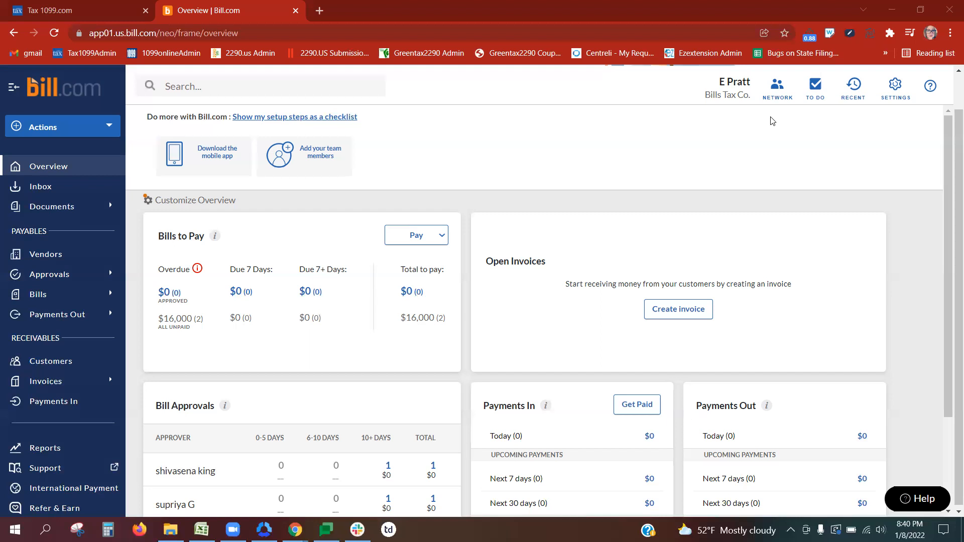
mouse_move(895, 86)
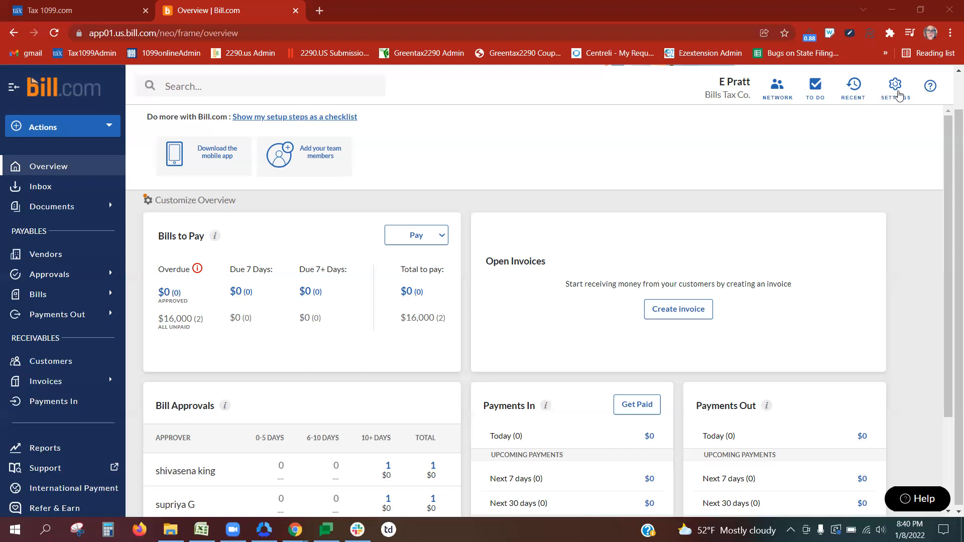
Reach the Tax1099.com tile in Bill.com's App Center via Settings > Apps > View all.
left_click(895, 85)
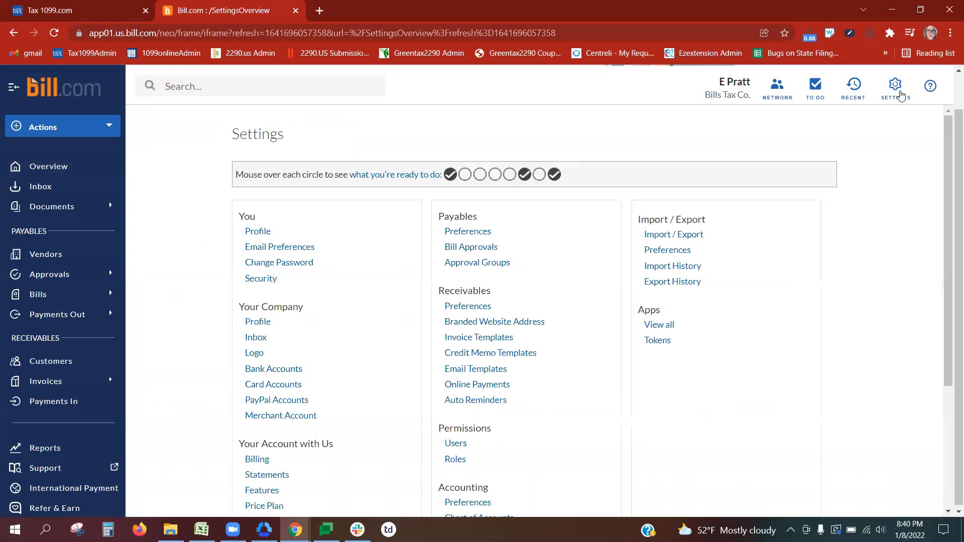
mouse_move(659, 324)
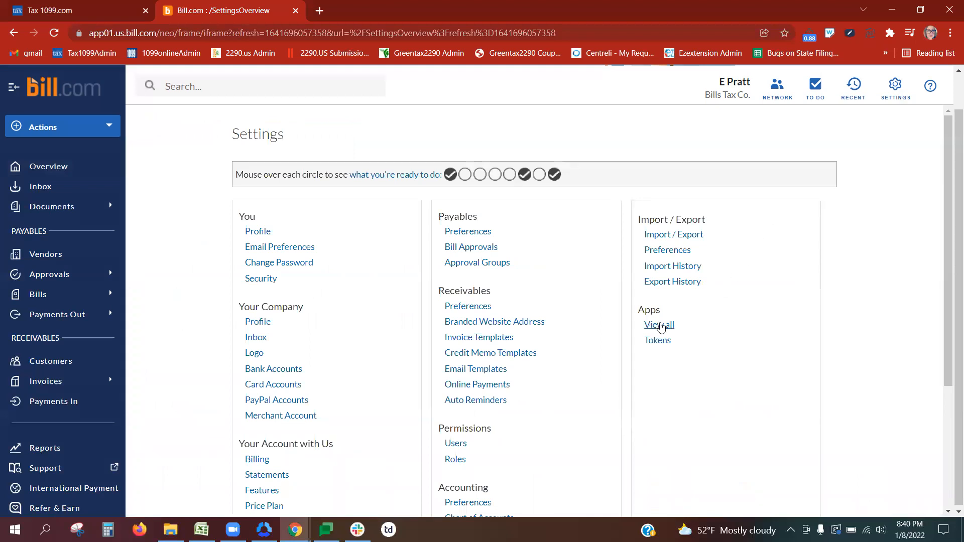
left_click(659, 324)
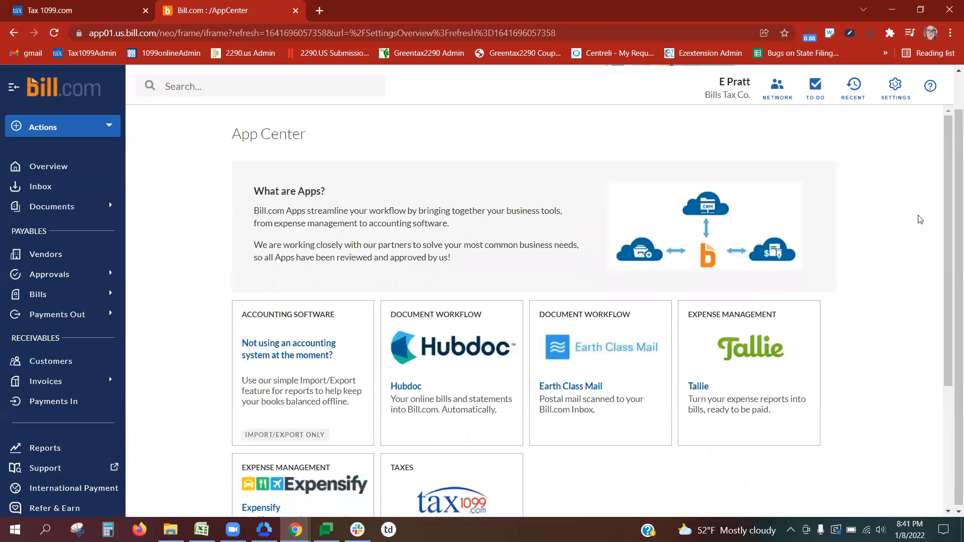
scroll("down", 3)
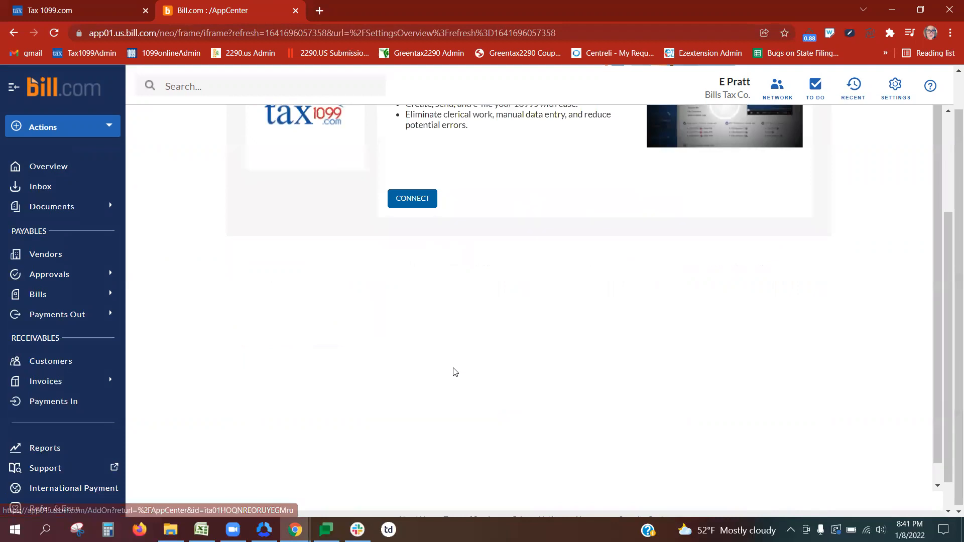
scroll("up", 3)
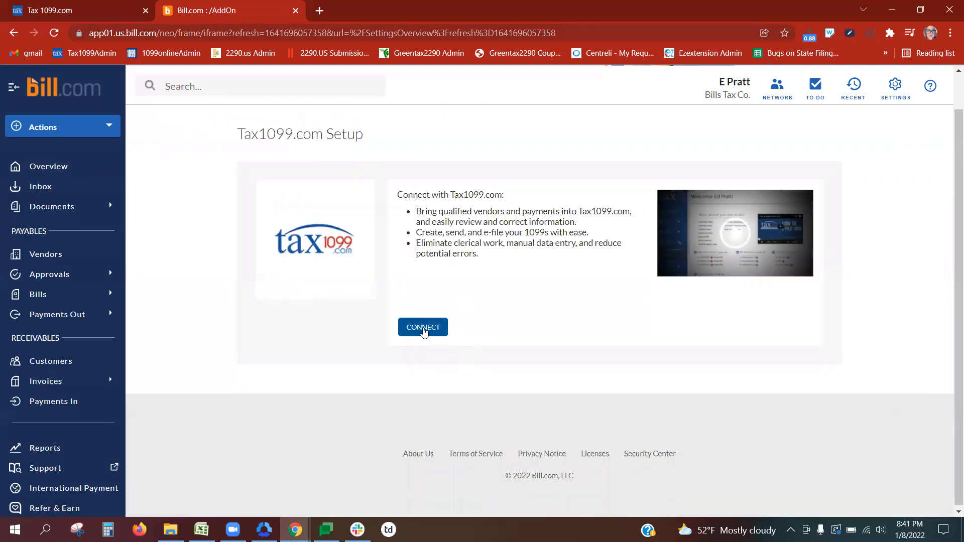
Connect and sign in to Tax1099.com with the zenwork e-mail and password.
left_click(422, 327)
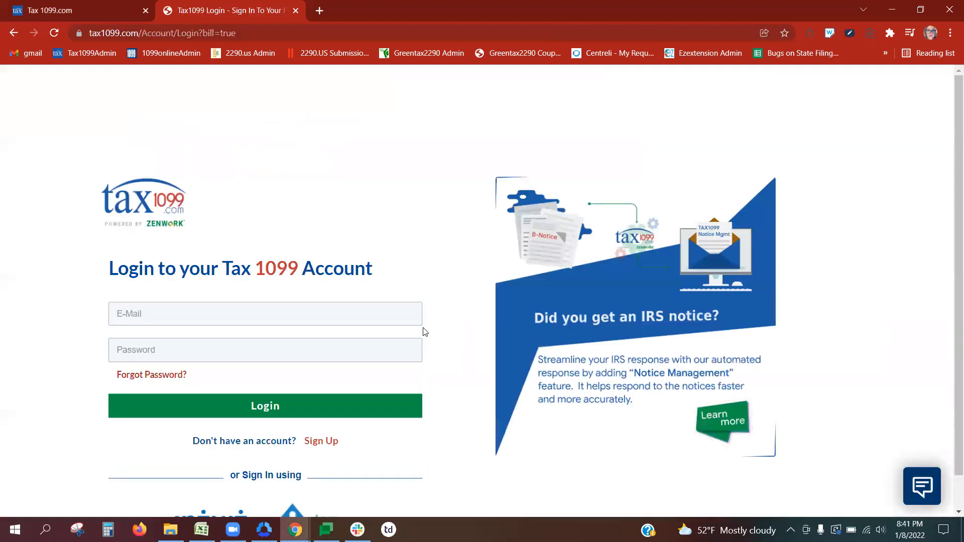
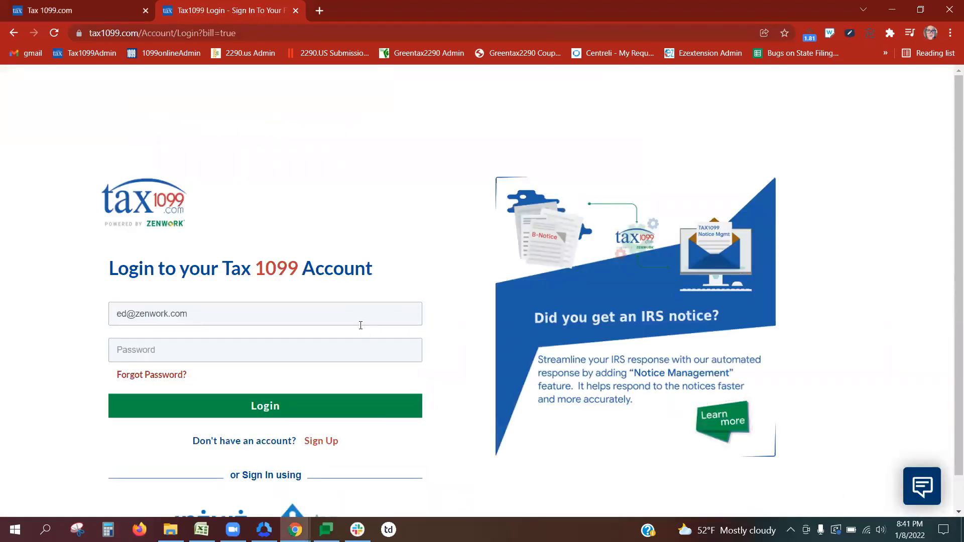
mouse_move(337, 330)
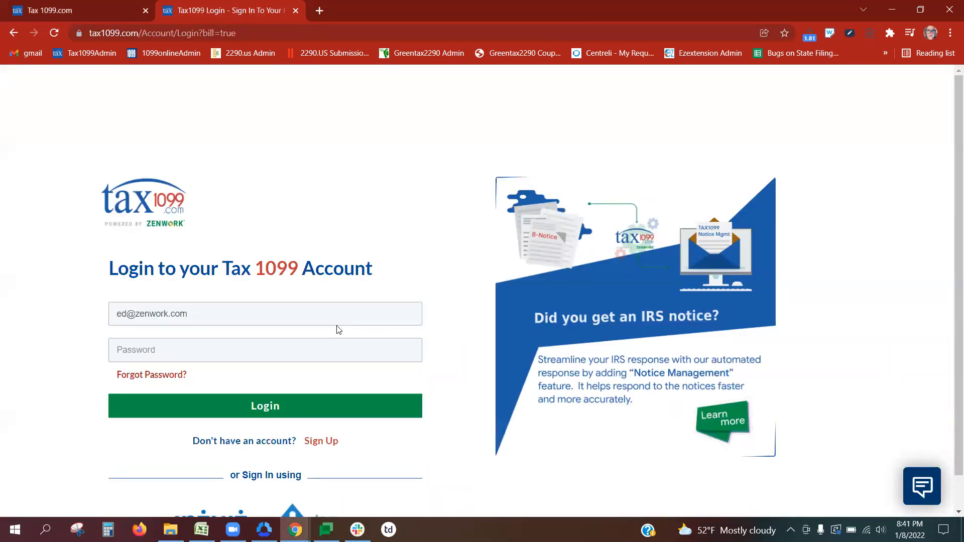
left_click(264, 313)
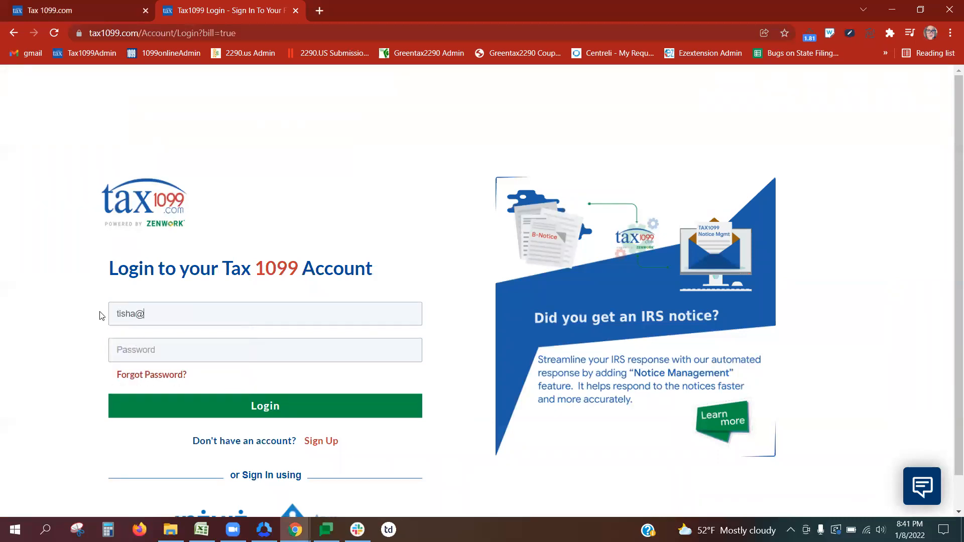
type("zenwork.com")
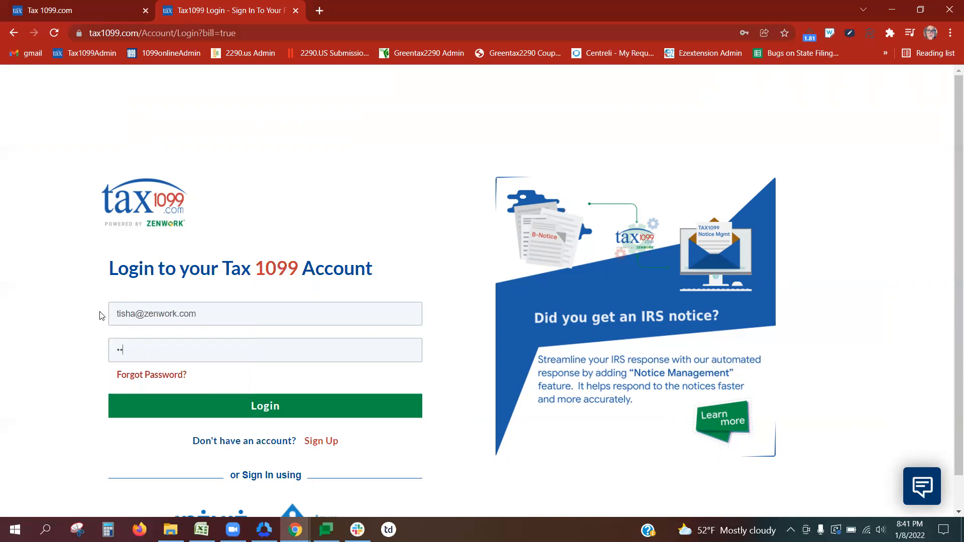
type("password")
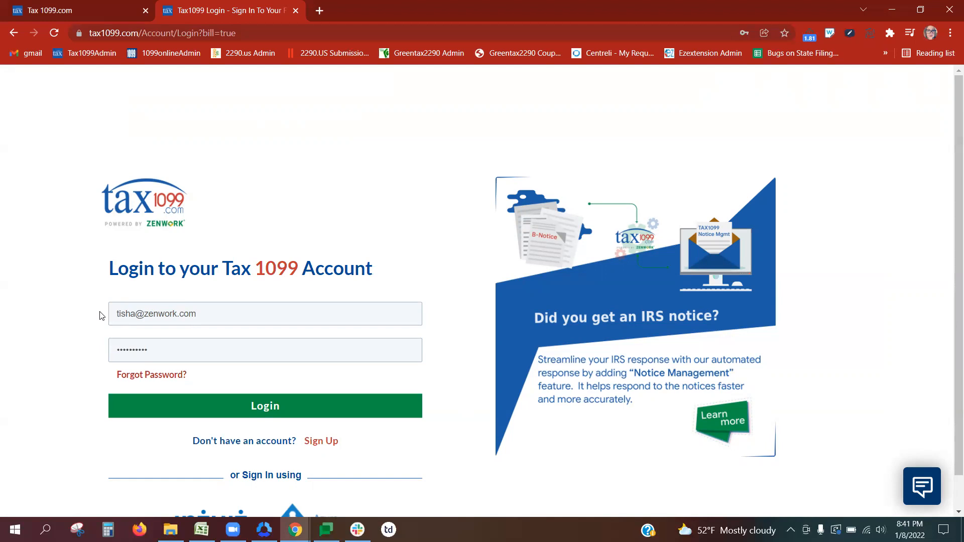
mouse_move(236, 355)
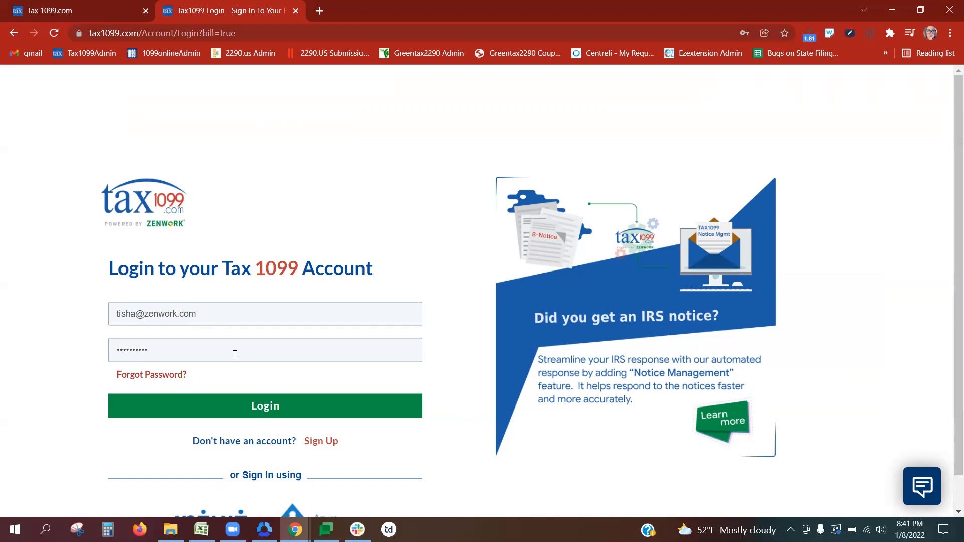
left_click(265, 406)
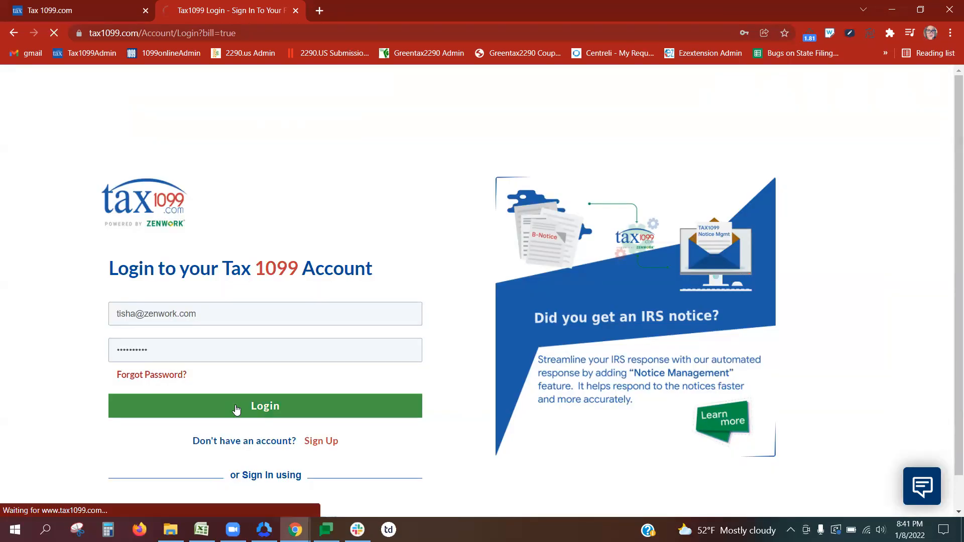
Choose Bills Tax Co. as the Bill.com company, keeping Tax Year 2021 and Form NEC.
left_click(265, 406)
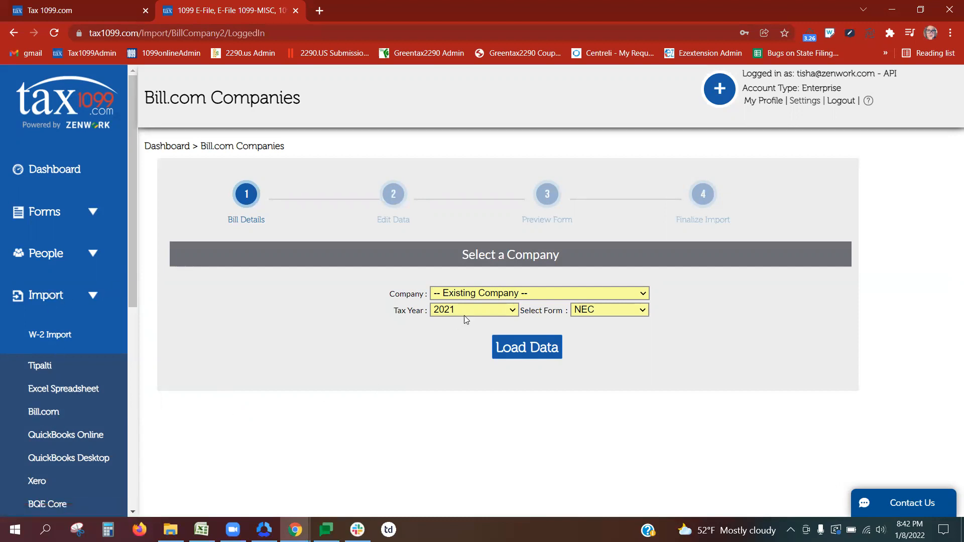
left_click(539, 292)
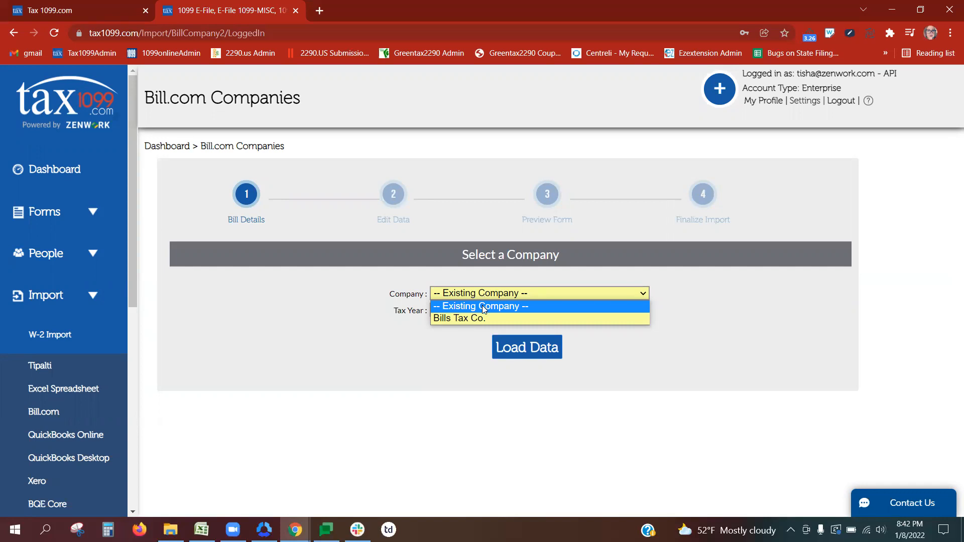
left_click(458, 318)
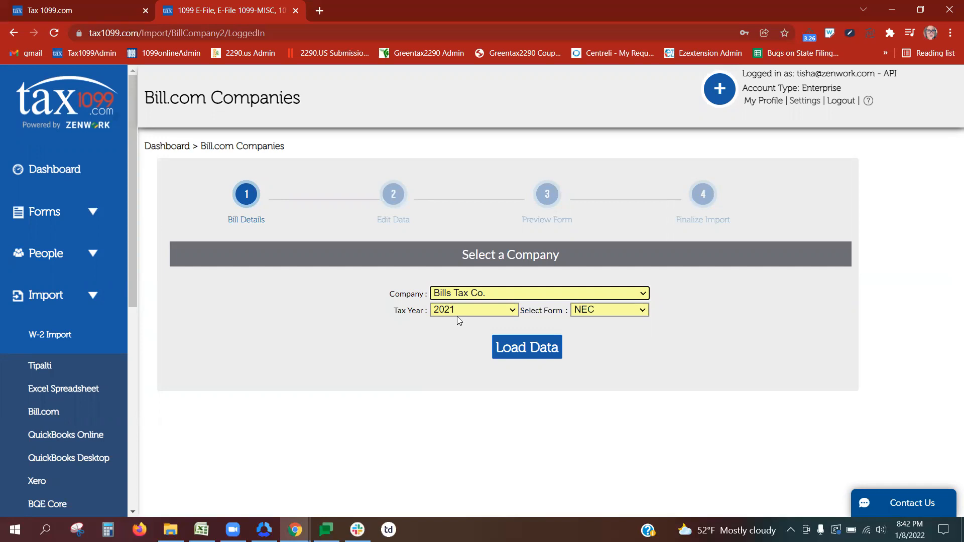
mouse_move(464, 314)
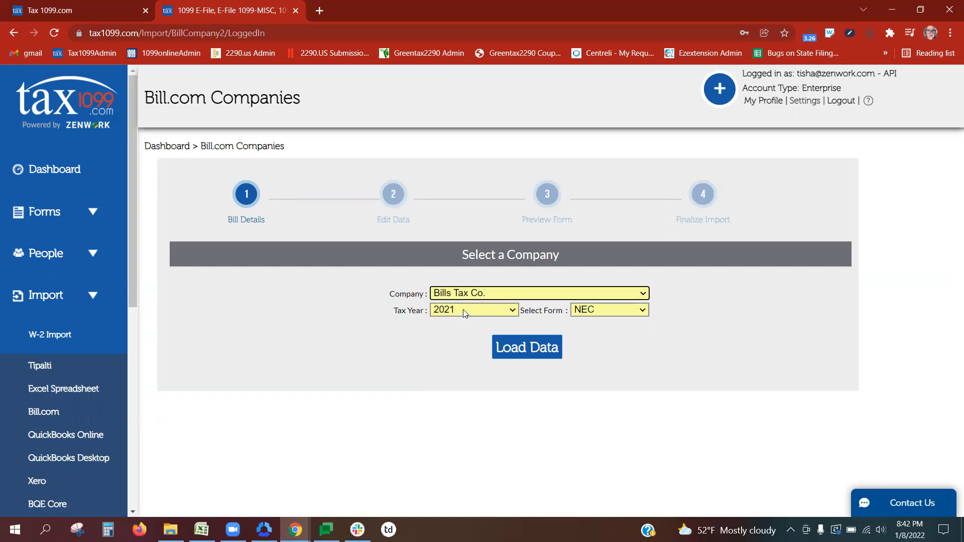
left_click(473, 310)
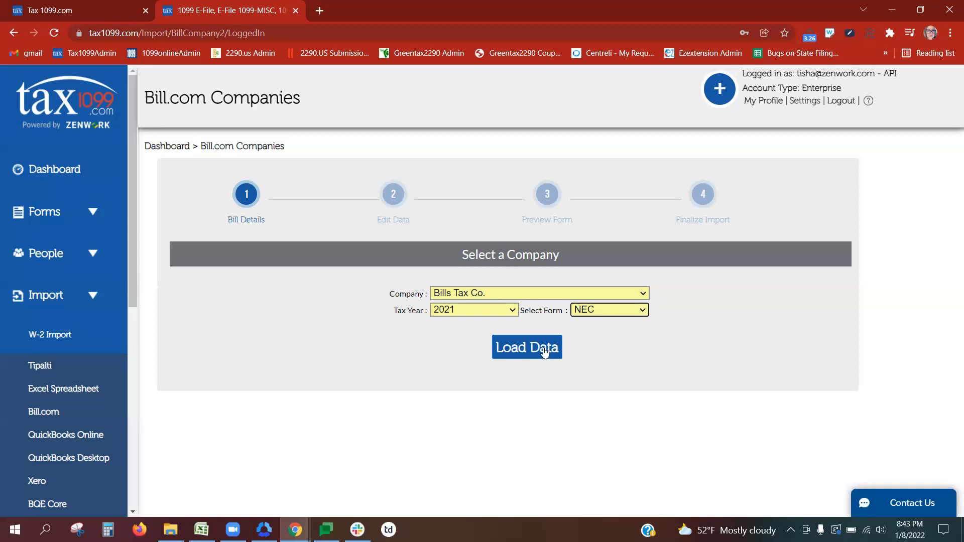
Load Bills Tax Co.'s 2021 NEC vendor data, answering the filter option prompt.
left_click(526, 347)
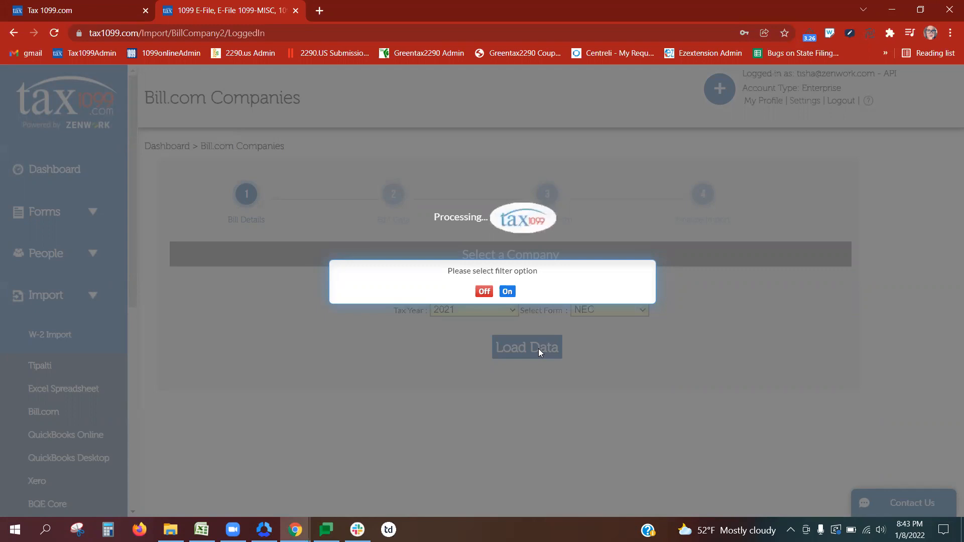
left_click(485, 291)
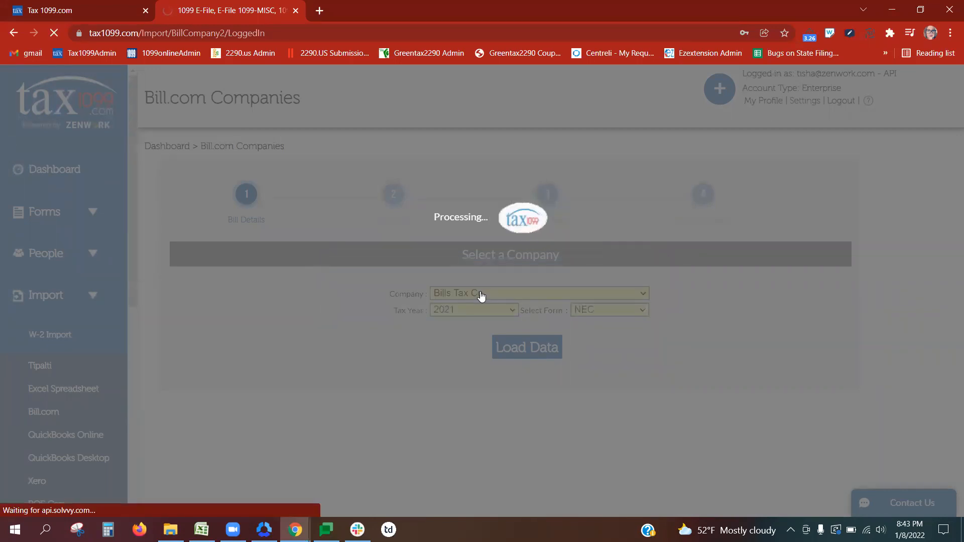
left_click(526, 348)
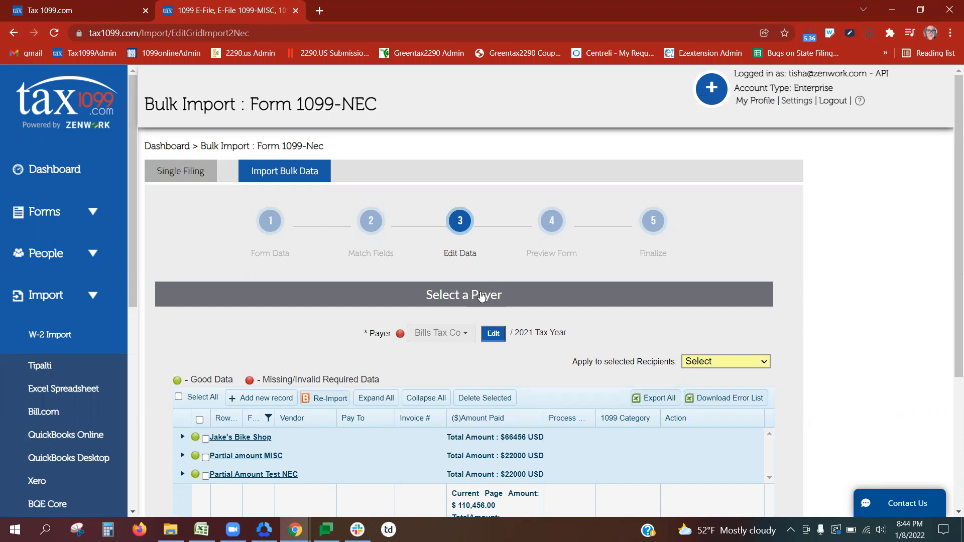
mouse_move(949, 151)
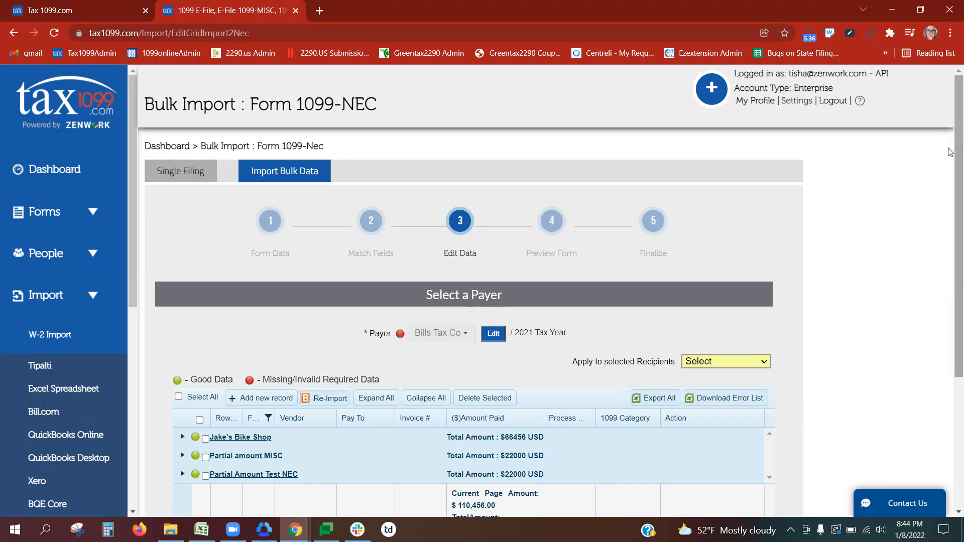
scroll("down", 3)
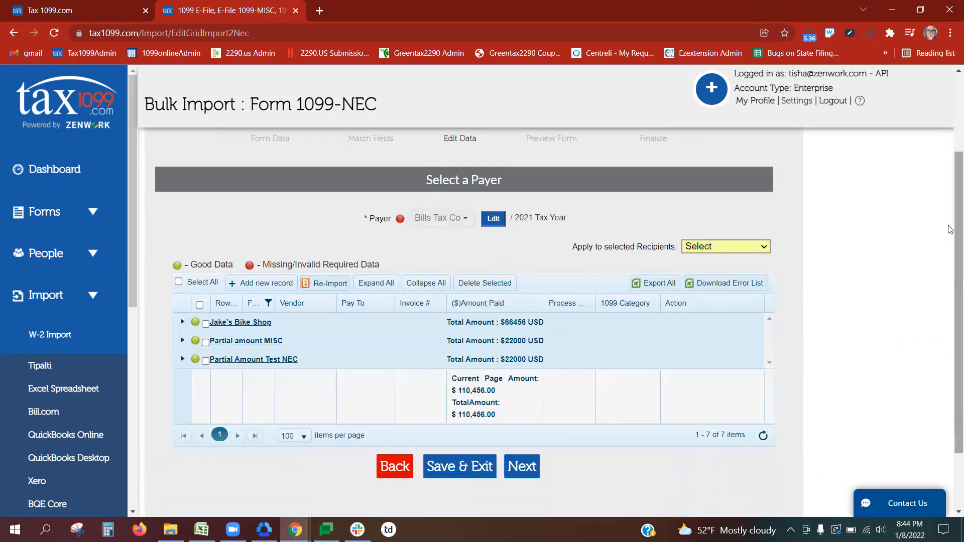
mouse_move(829, 187)
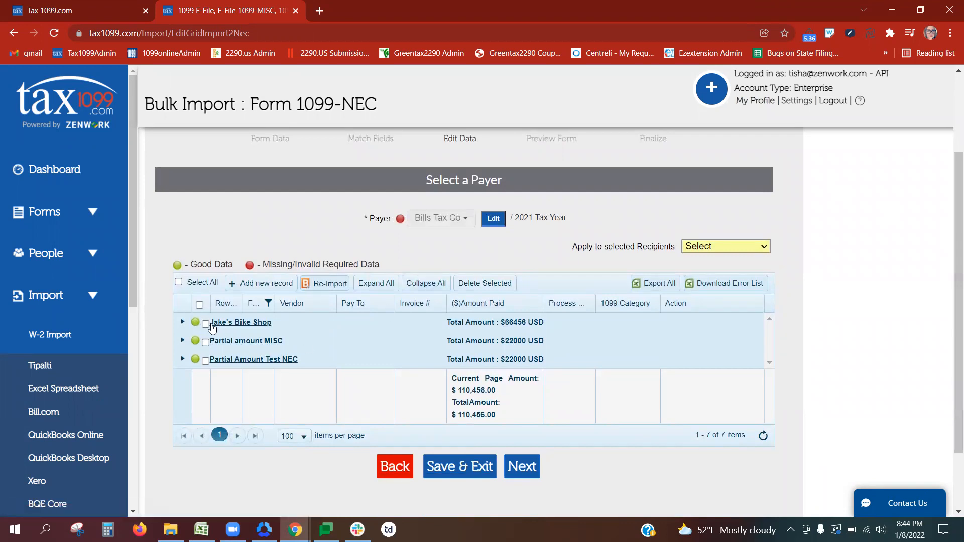
mouse_move(235, 324)
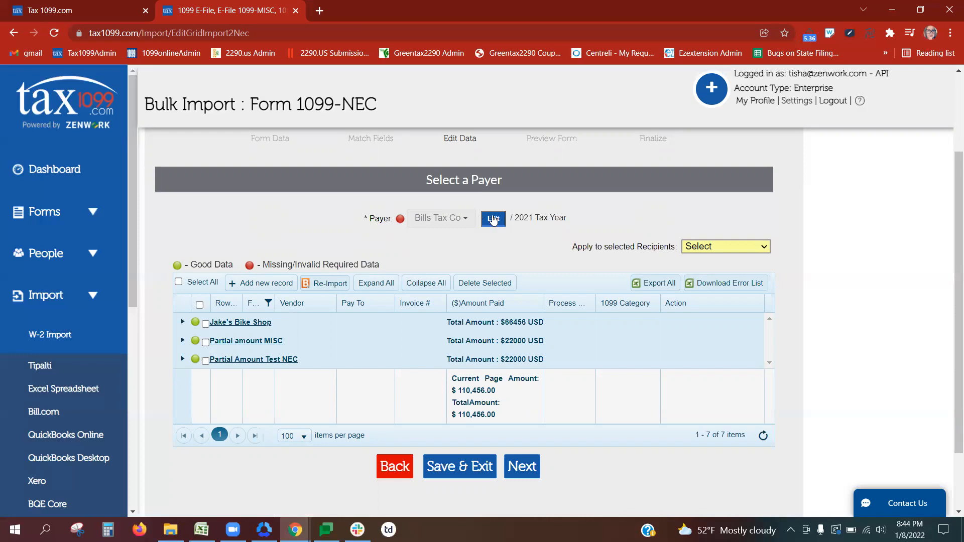
left_click(492, 218)
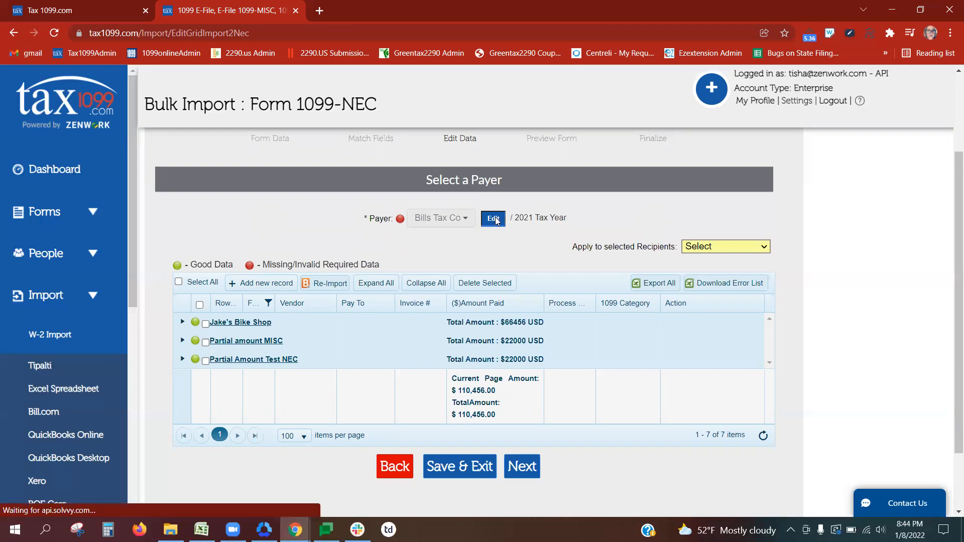
left_click(493, 218)
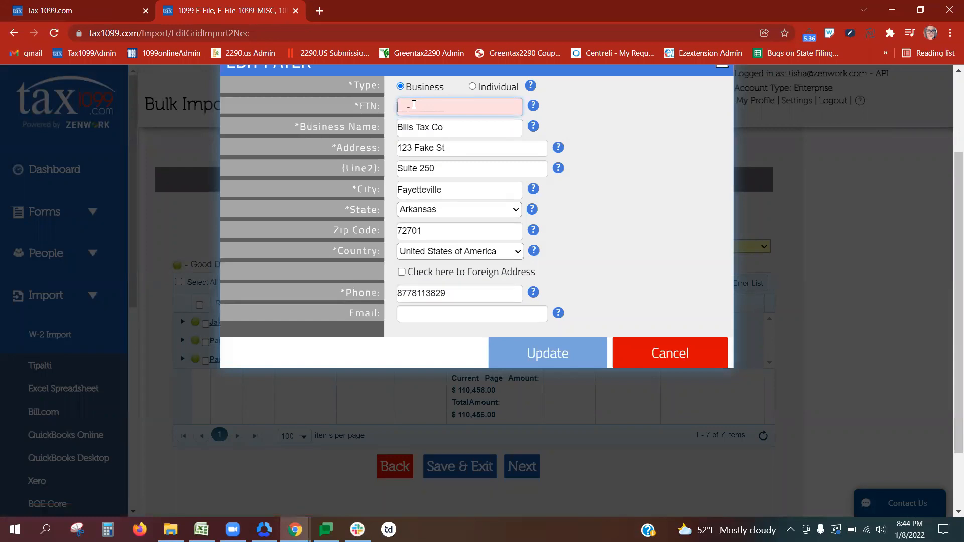
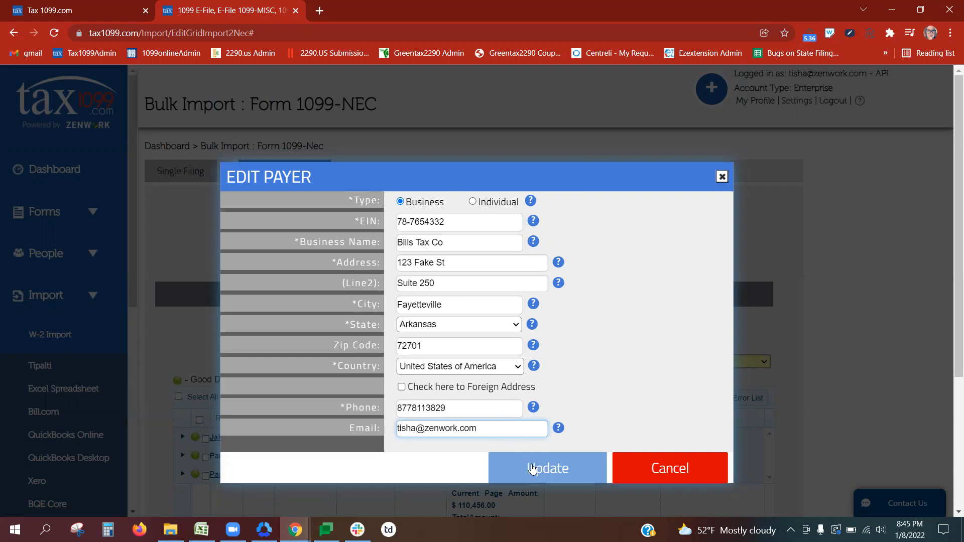
left_click(546, 468)
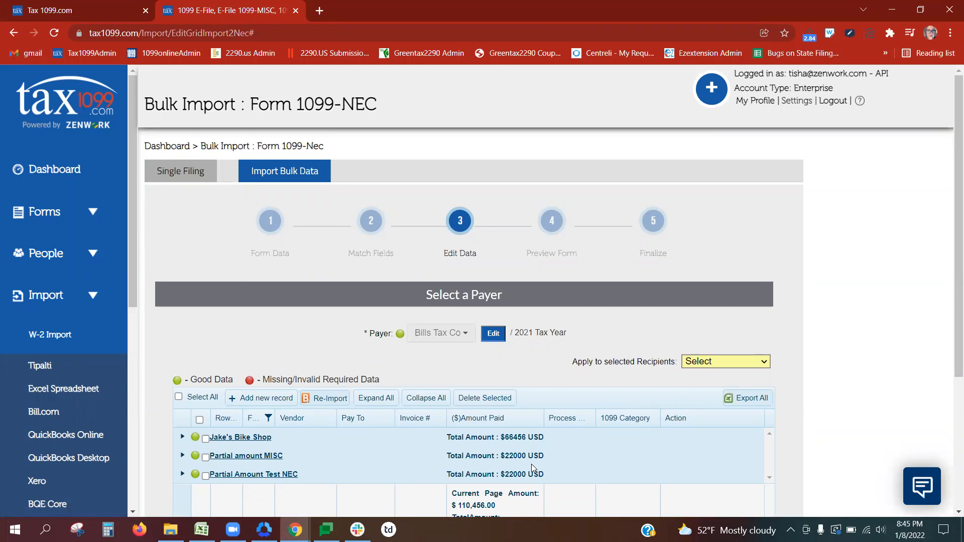
Scroll the Edit Data grid to confirm Bills Tax Co. shows the green good-data status.
scroll("down", 3)
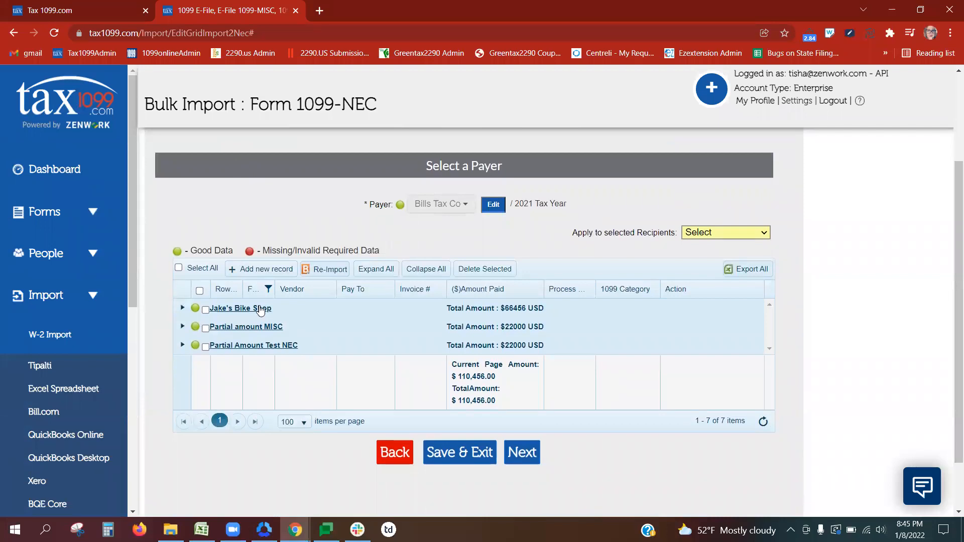
mouse_move(239, 346)
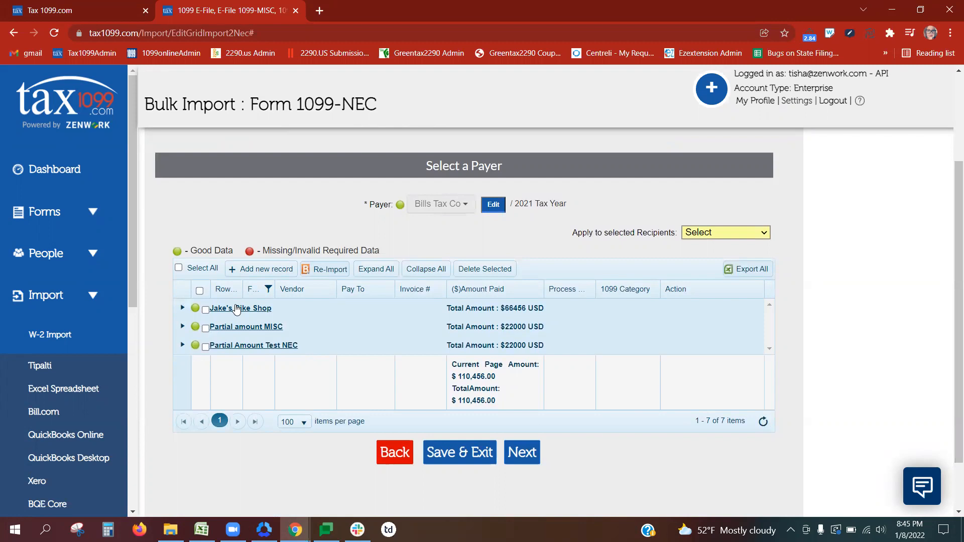
left_click(240, 308)
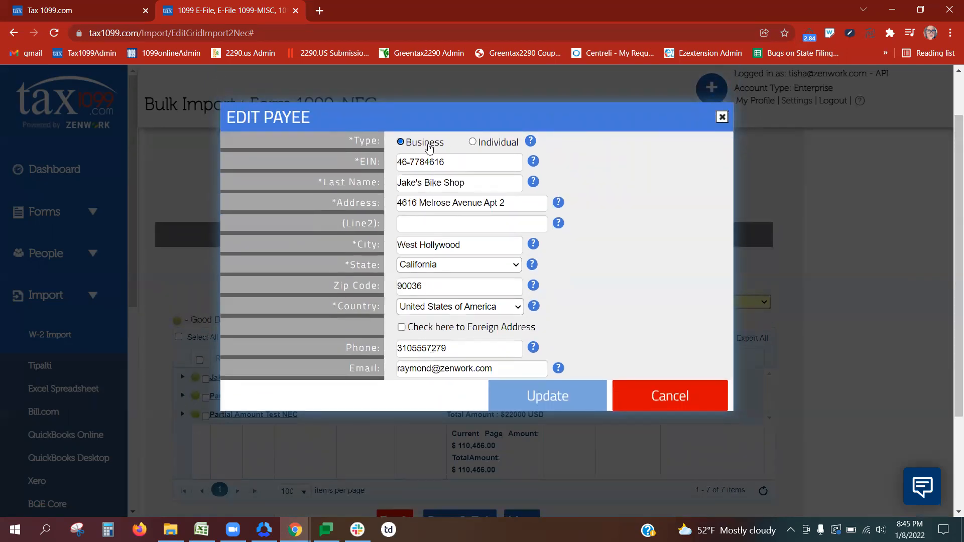
mouse_move(669, 396)
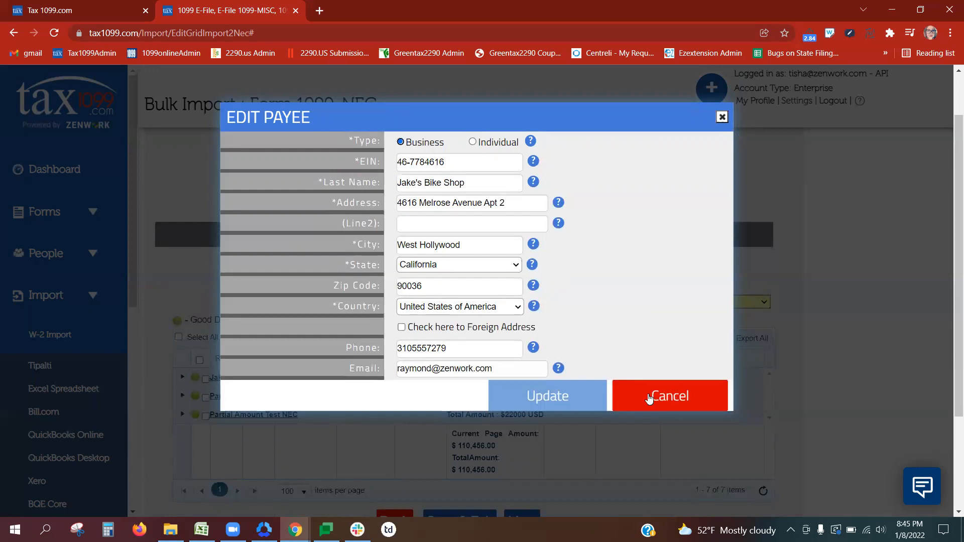
left_click(669, 396)
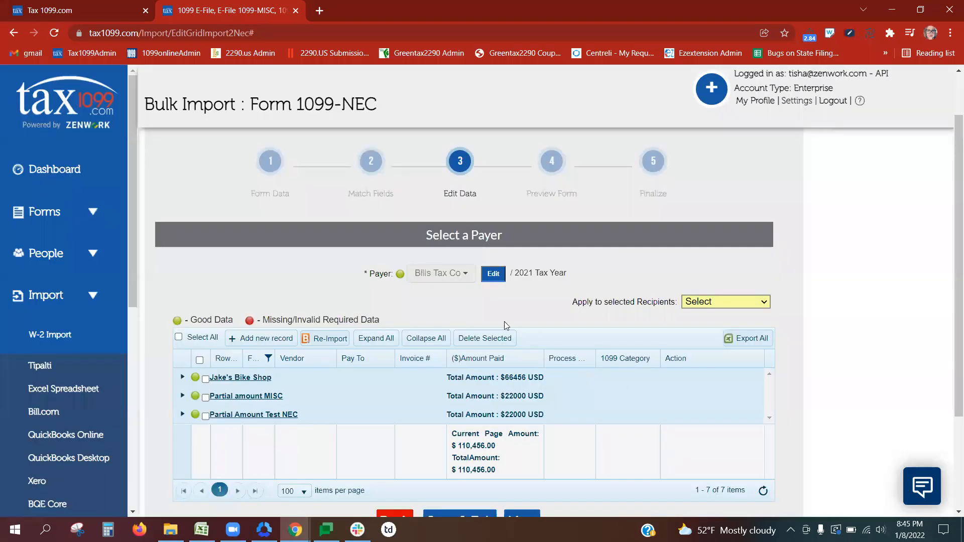
mouse_move(284, 384)
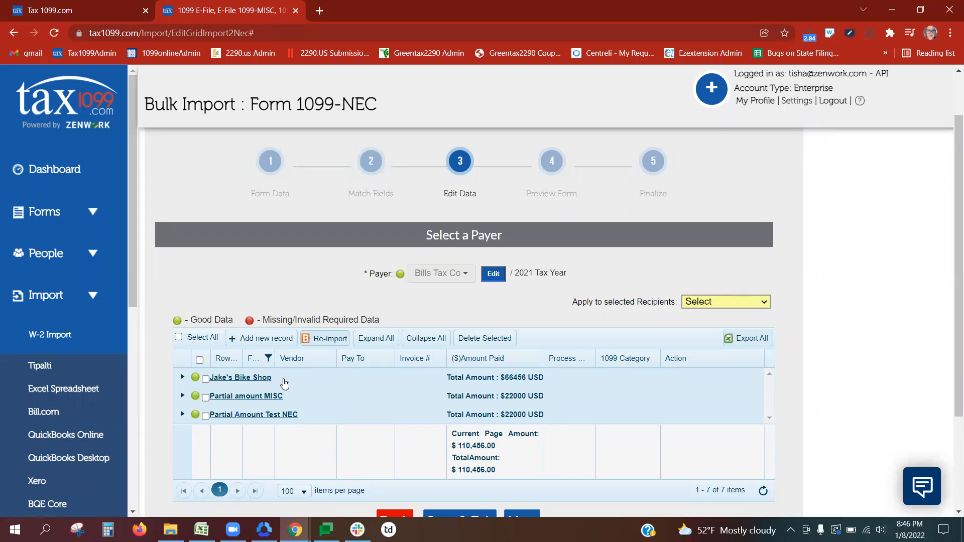
mouse_move(256, 383)
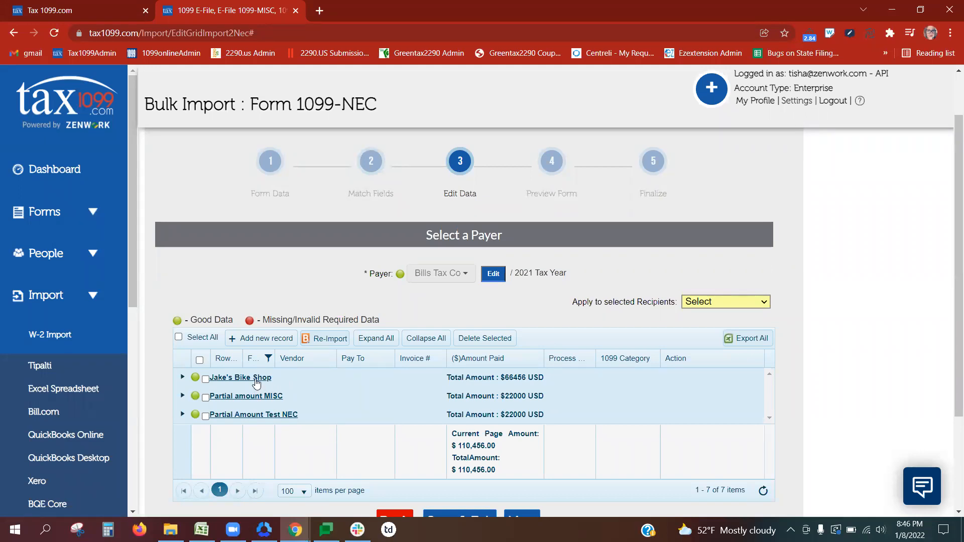
mouse_move(522, 376)
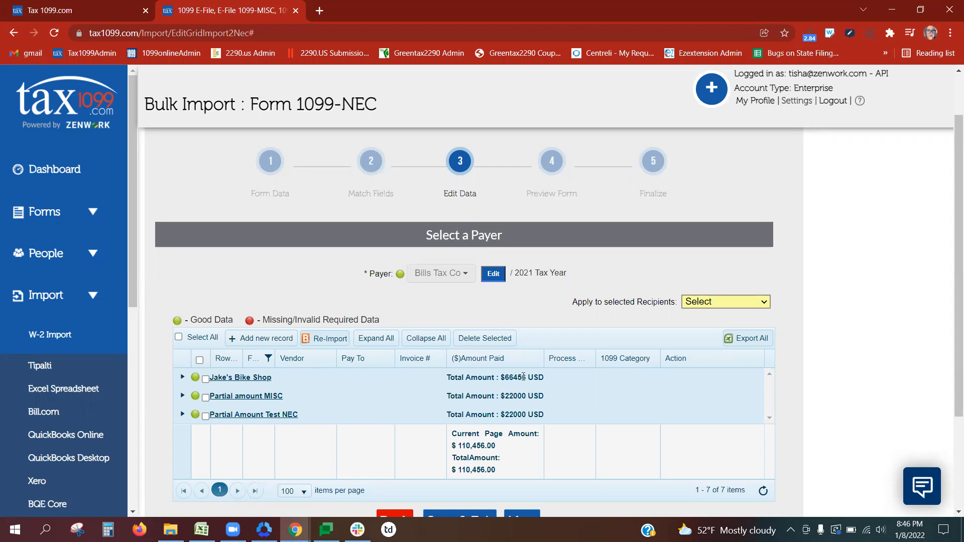
mouse_move(265, 338)
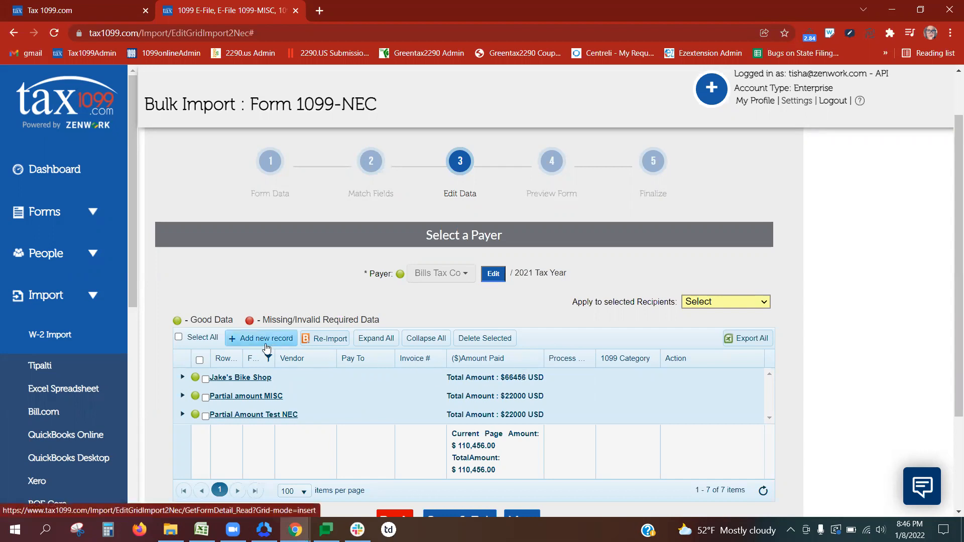
mouse_move(245, 368)
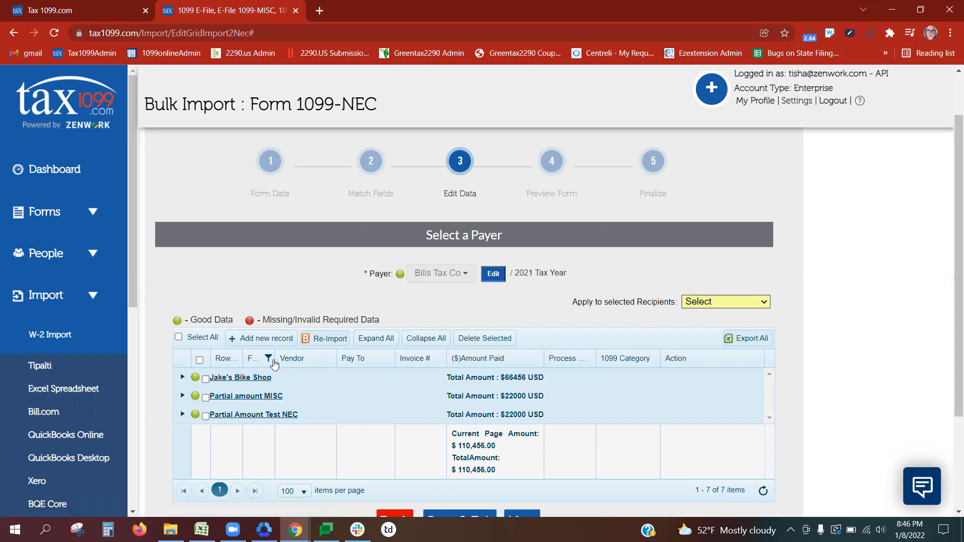
left_click(269, 358)
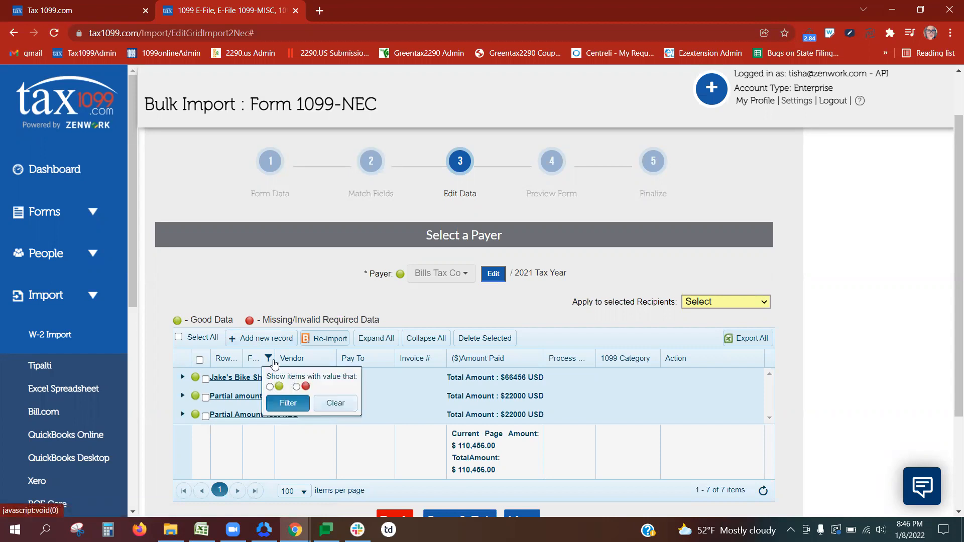
left_click(295, 387)
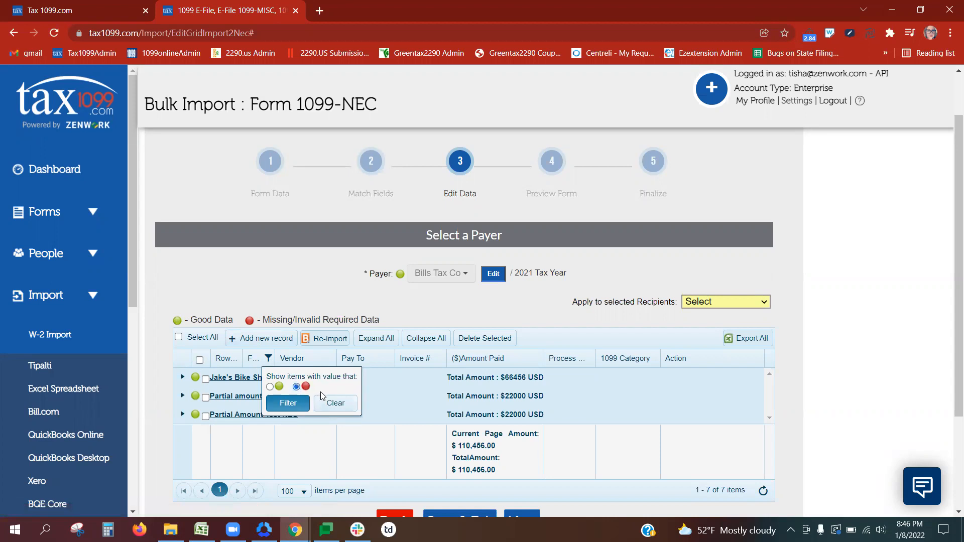
mouse_move(287, 403)
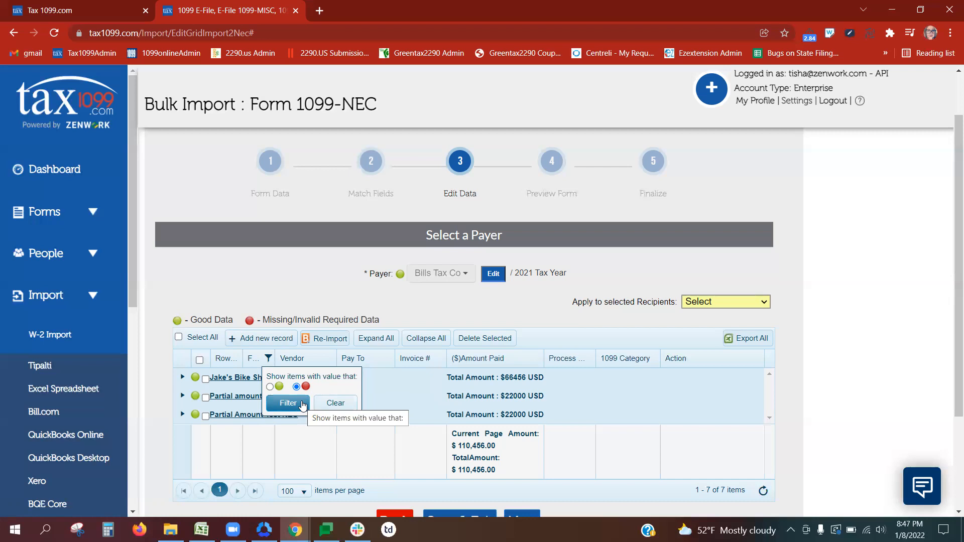
left_click(287, 404)
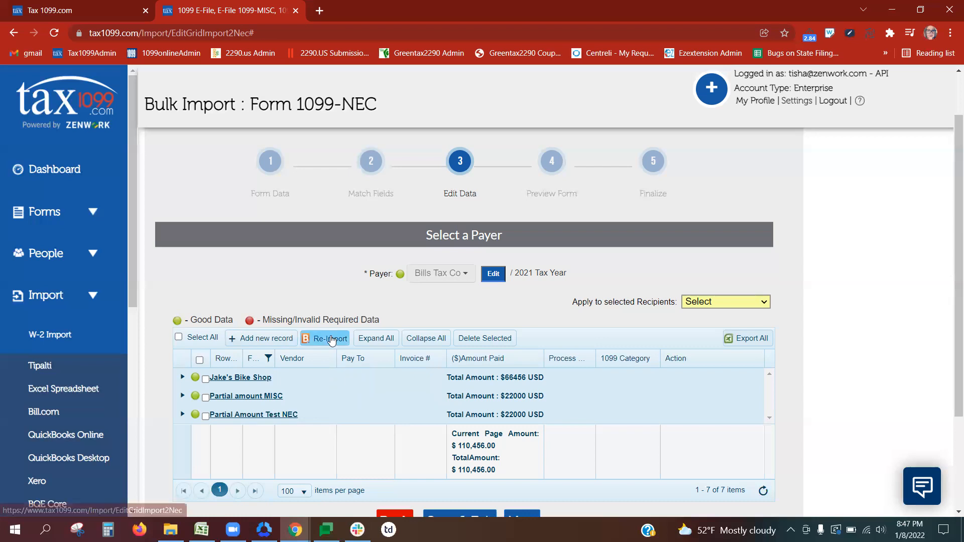
mouse_move(401, 403)
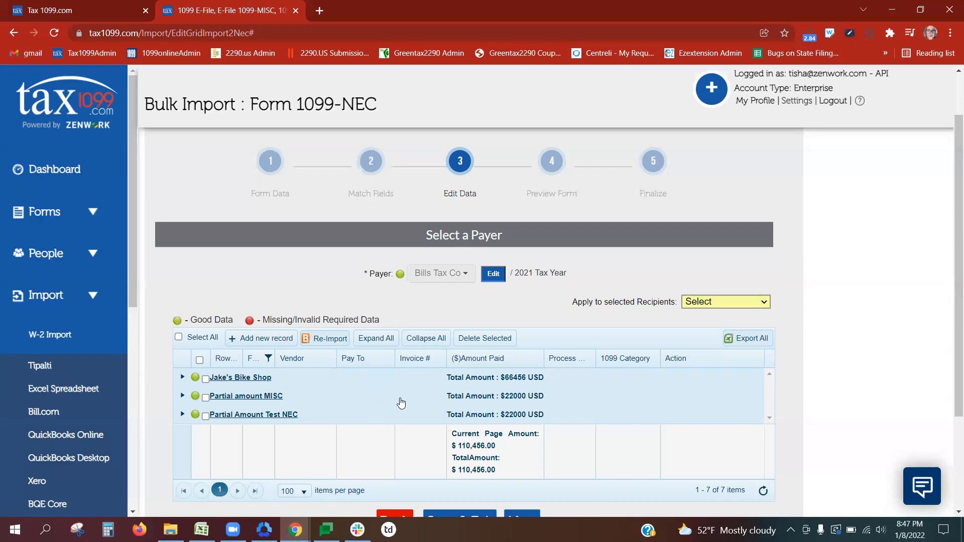
mouse_move(246, 354)
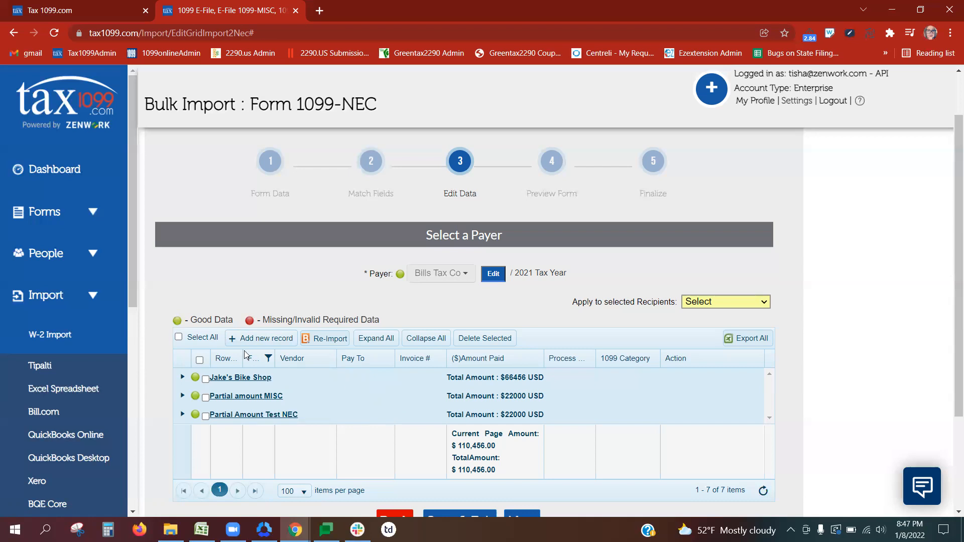
Select all three imported recipients in the Edit Data grid.
left_click(179, 337)
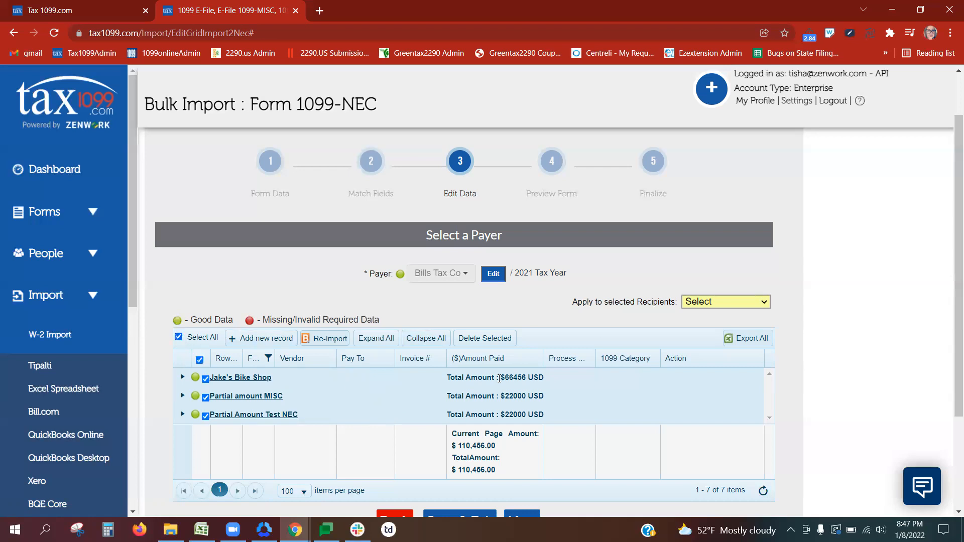
mouse_move(748, 339)
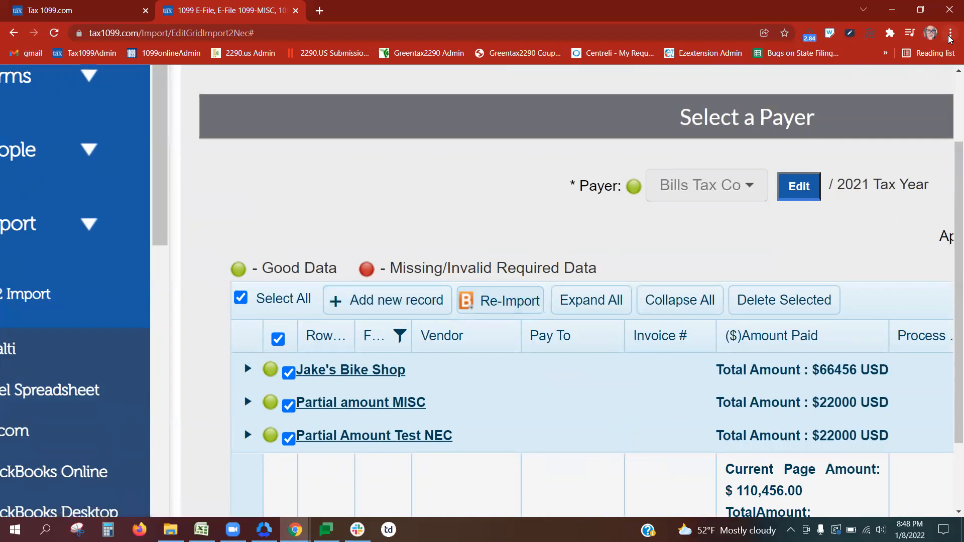
Reduce the browser zoom to 80% so the import table and step buttons fit on screen.
left_click(951, 32)
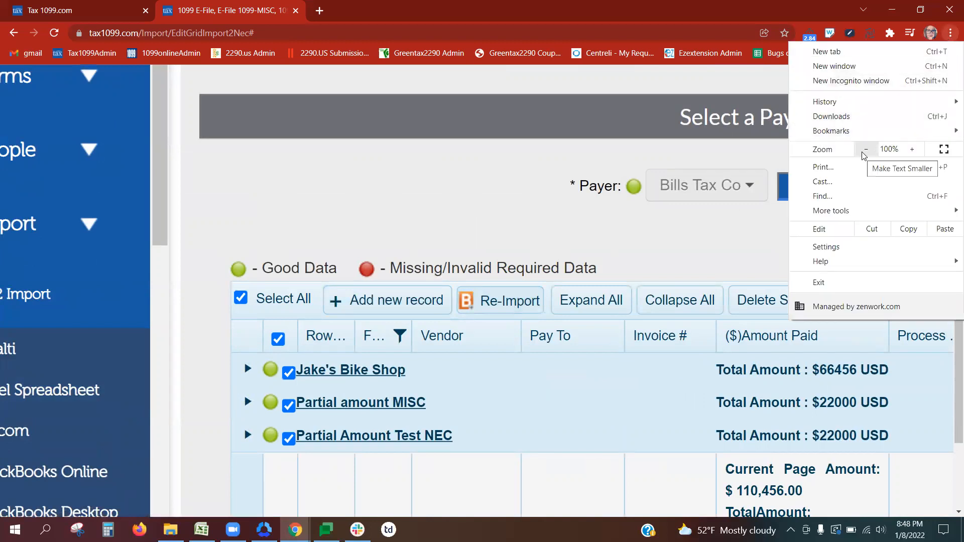
left_click(865, 149)
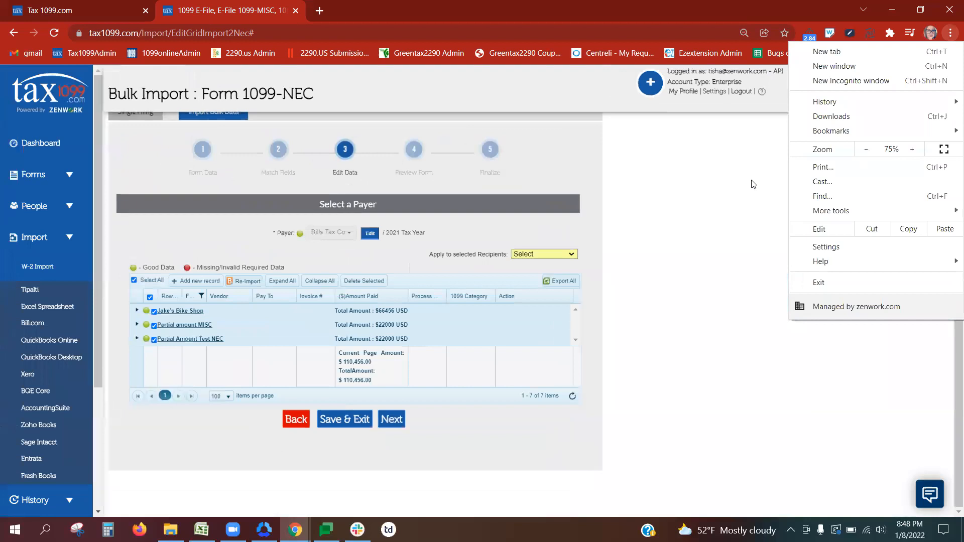
left_click(750, 174)
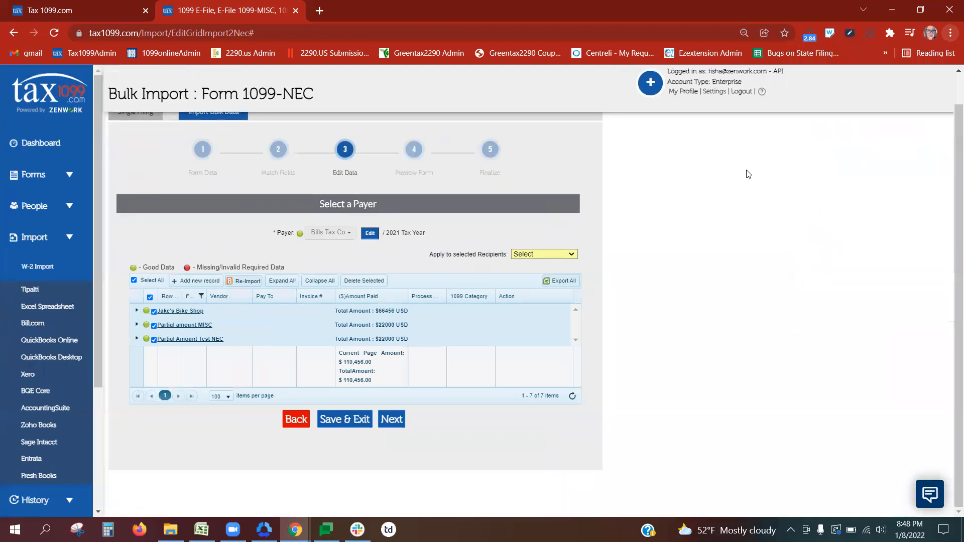
mouse_move(693, 143)
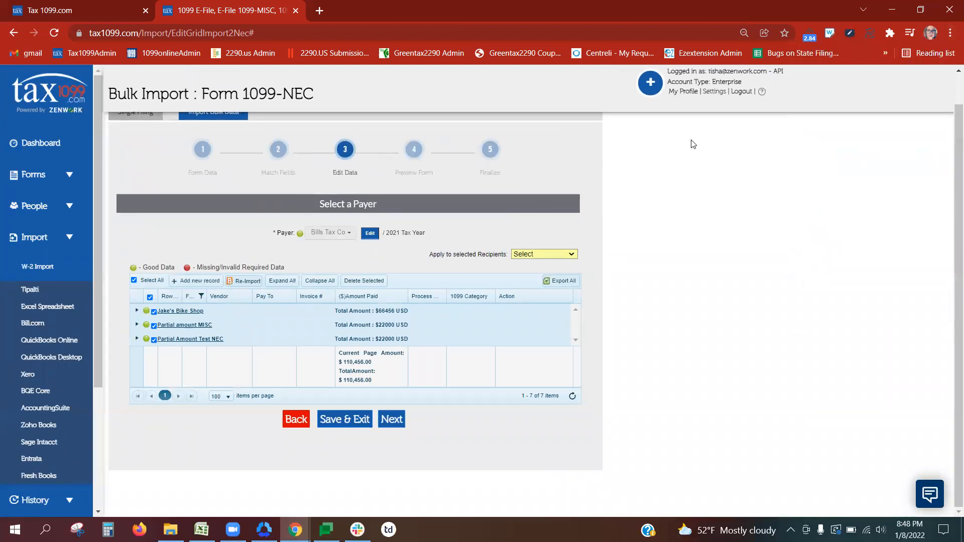
left_click(952, 32)
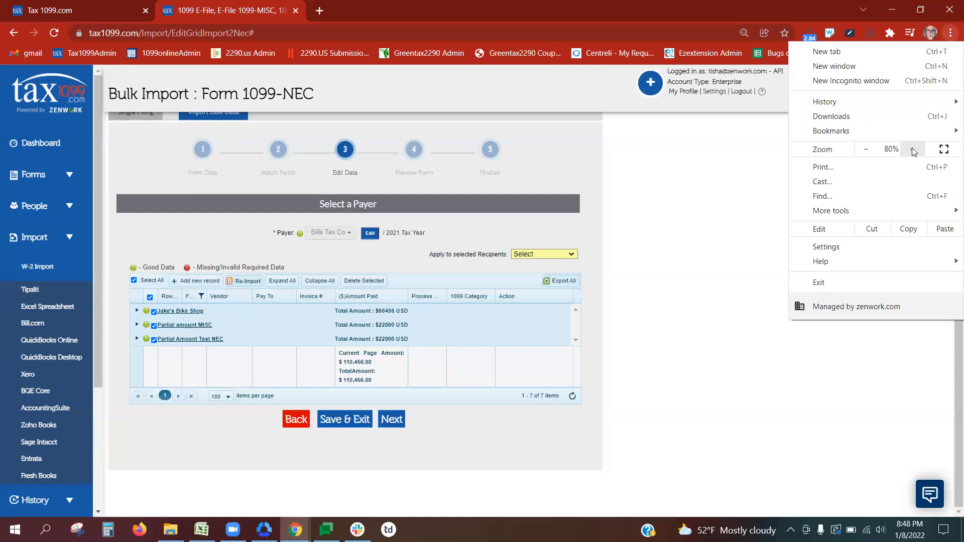
left_click(912, 148)
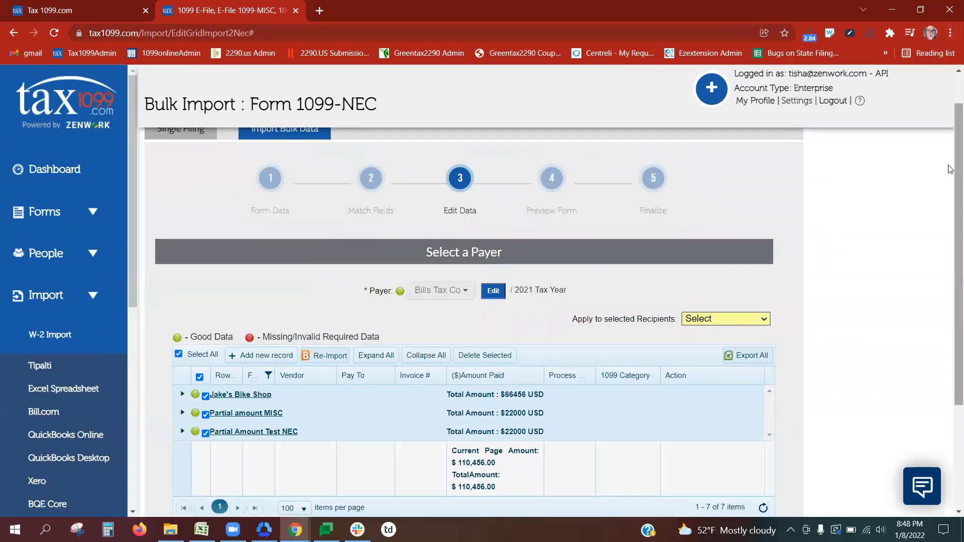
scroll("down", 3)
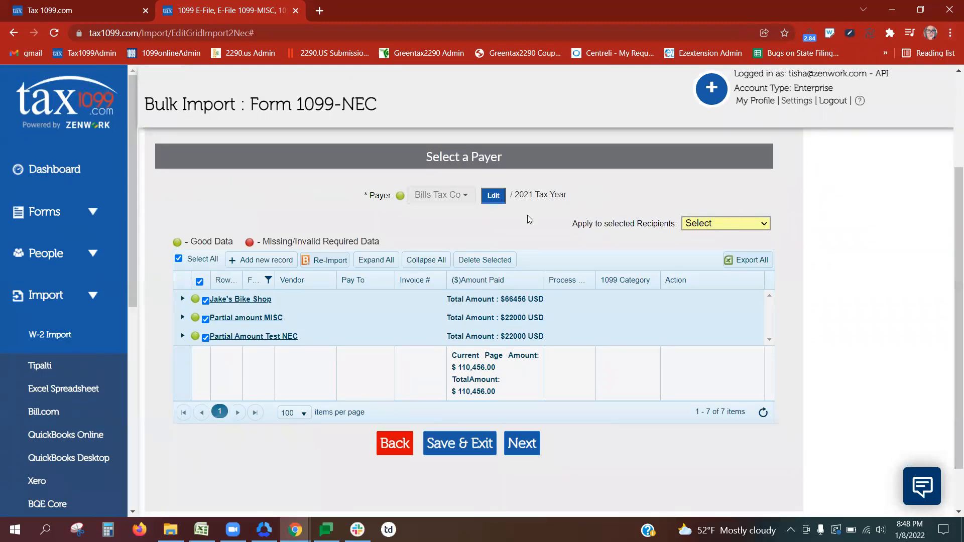
mouse_move(52, 300)
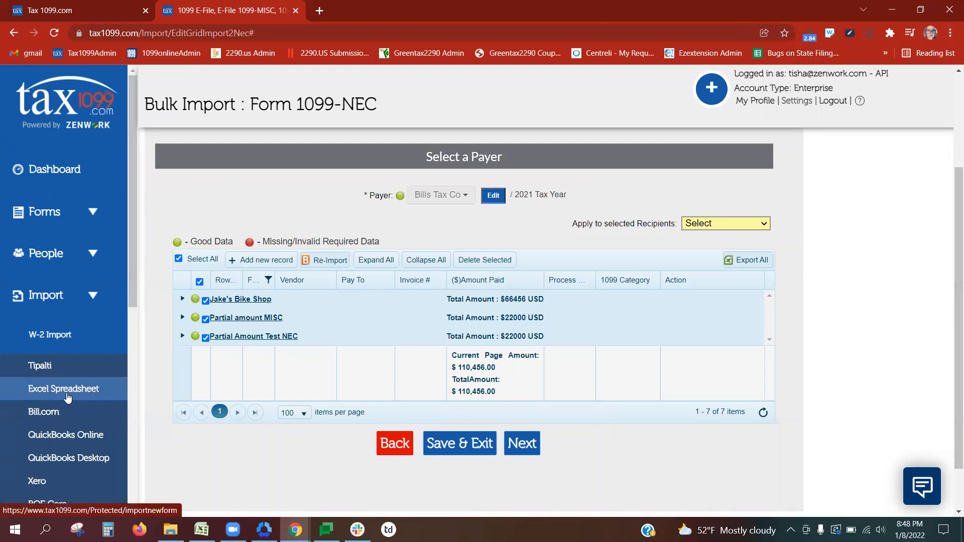
mouse_move(349, 313)
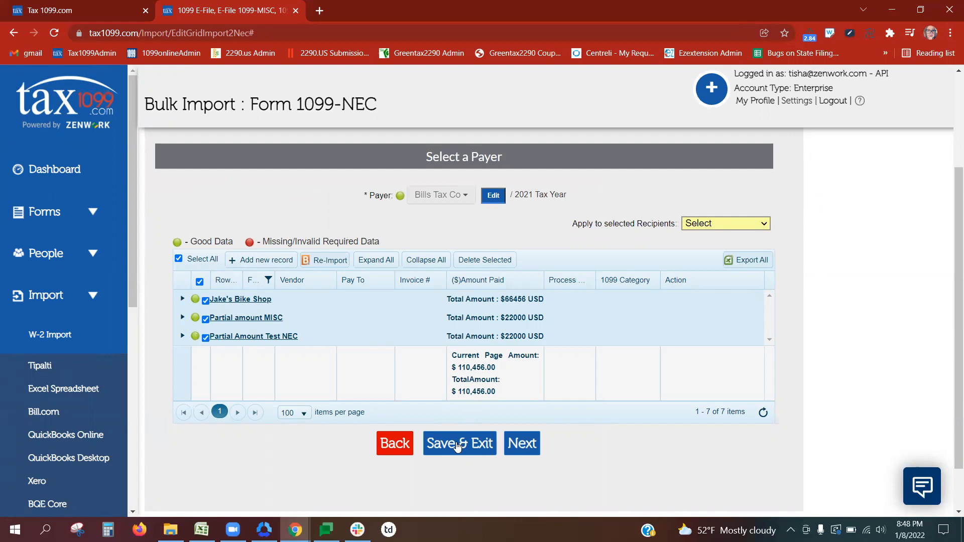
mouse_move(475, 412)
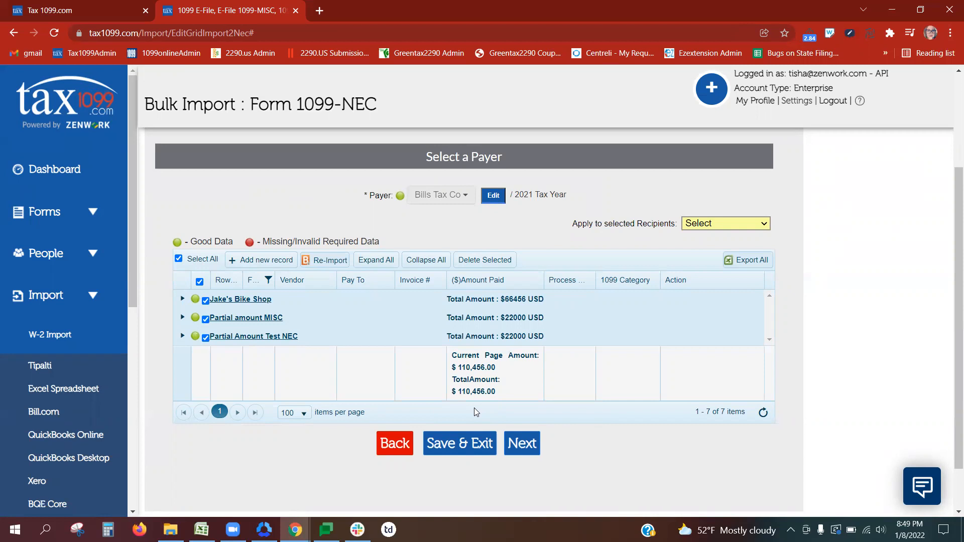
mouse_move(462, 451)
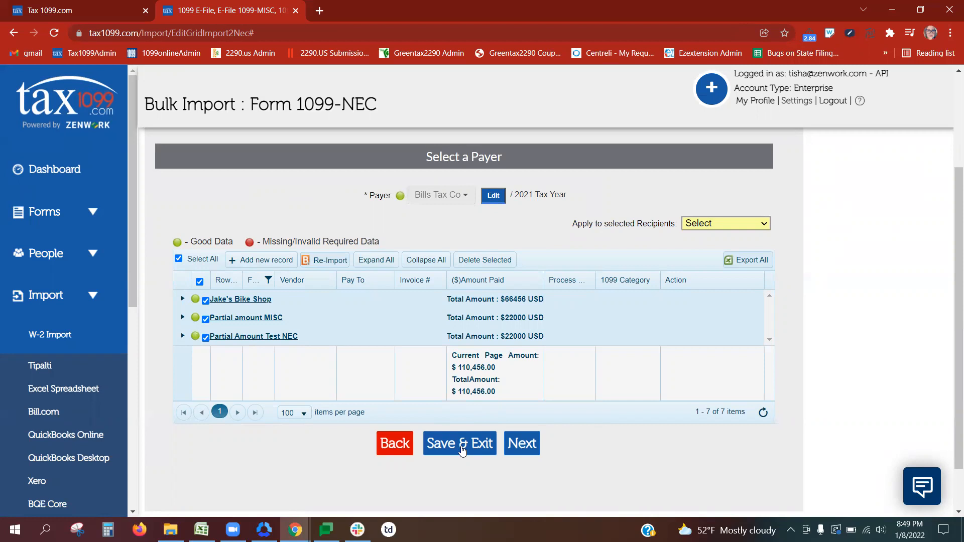
mouse_move(58, 400)
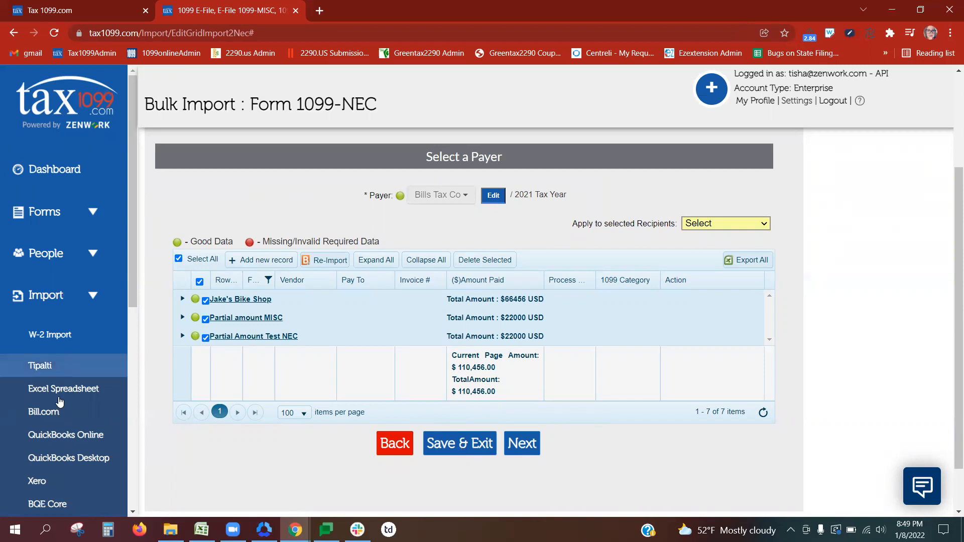
mouse_move(369, 320)
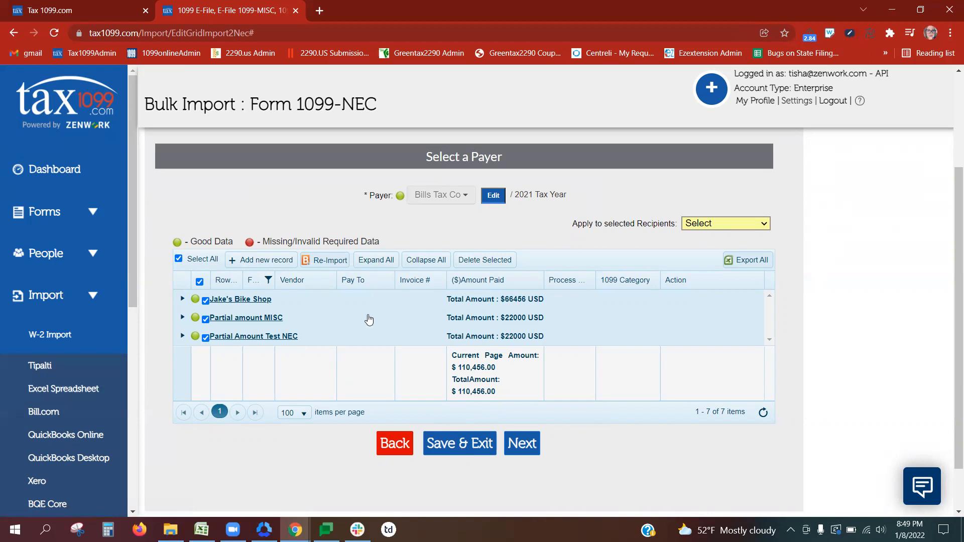
mouse_move(325, 347)
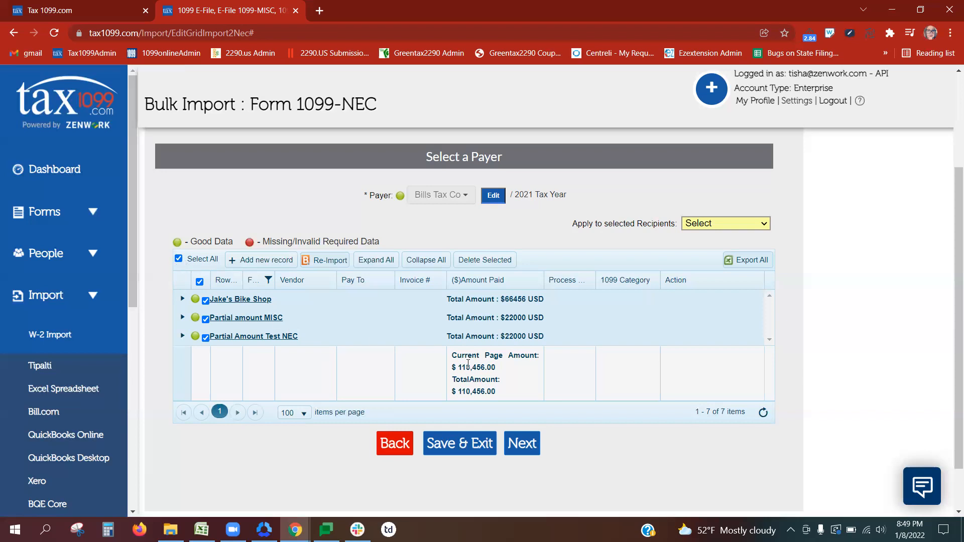
Submit the Edit Data step with Next to upload the three checked recipients.
left_click(522, 443)
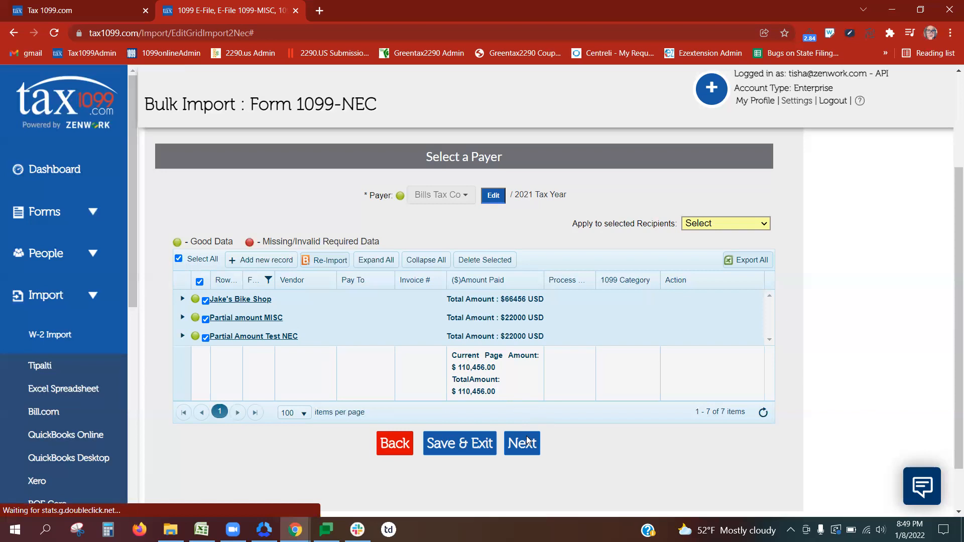
left_click(521, 443)
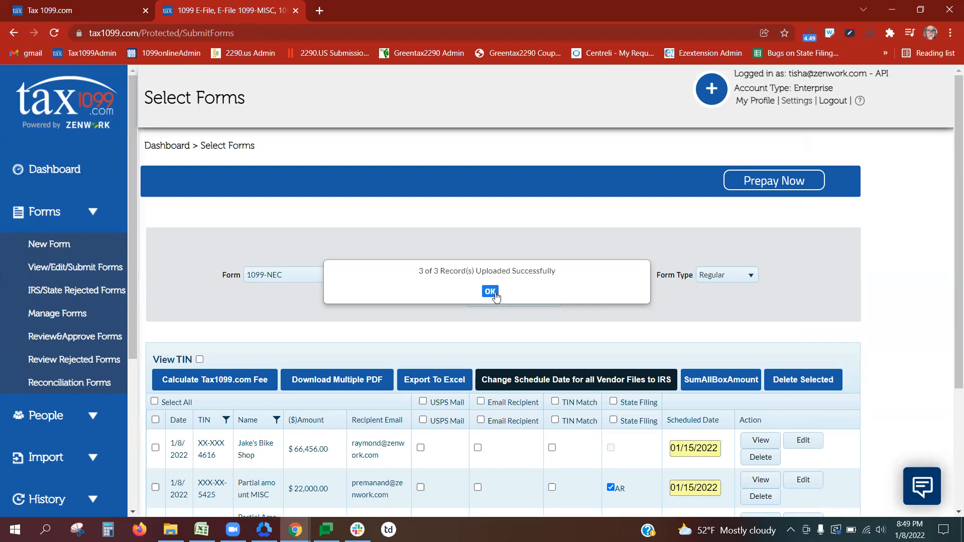
Acknowledge the '3 of 3 Record(s) Uploaded Successfully' message and review the Select Forms list.
left_click(489, 292)
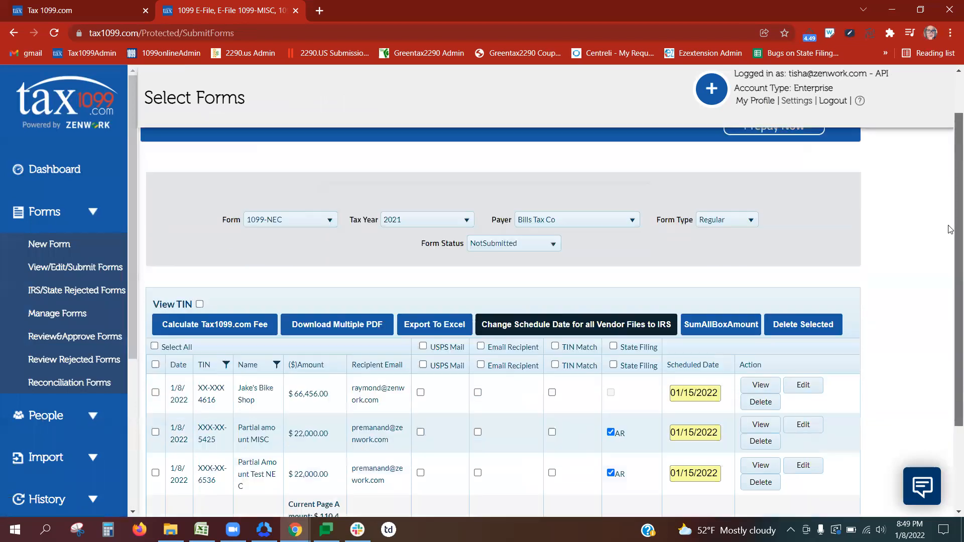
scroll("down", 3)
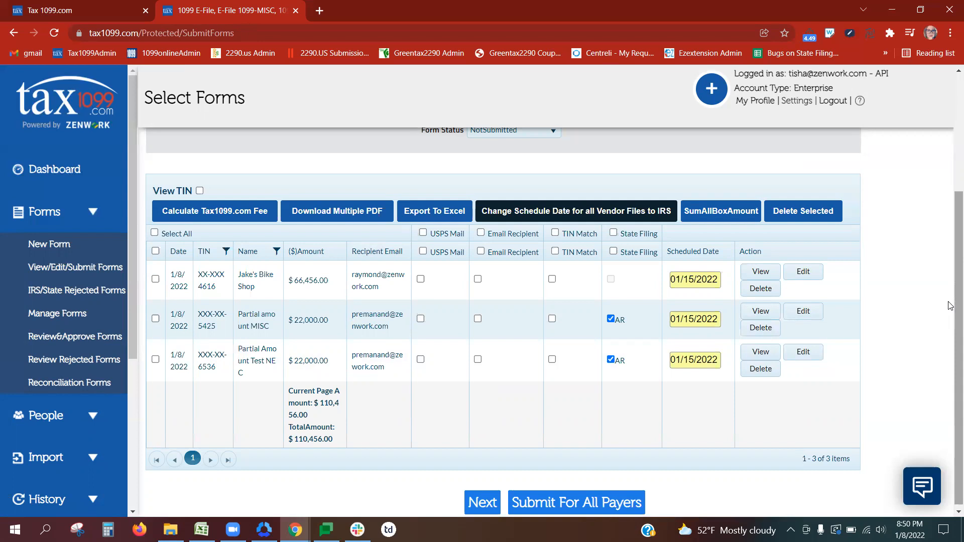
mouse_move(950, 108)
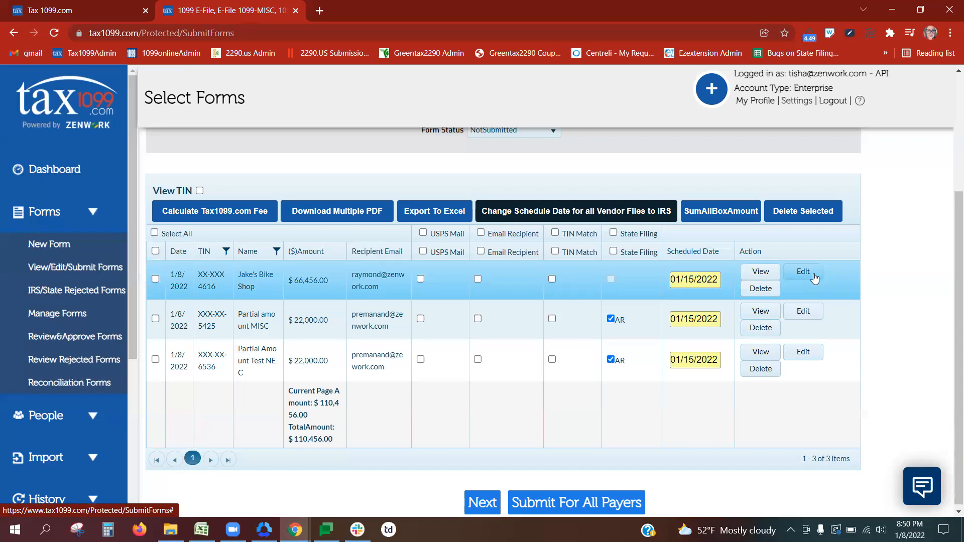
mouse_move(477, 275)
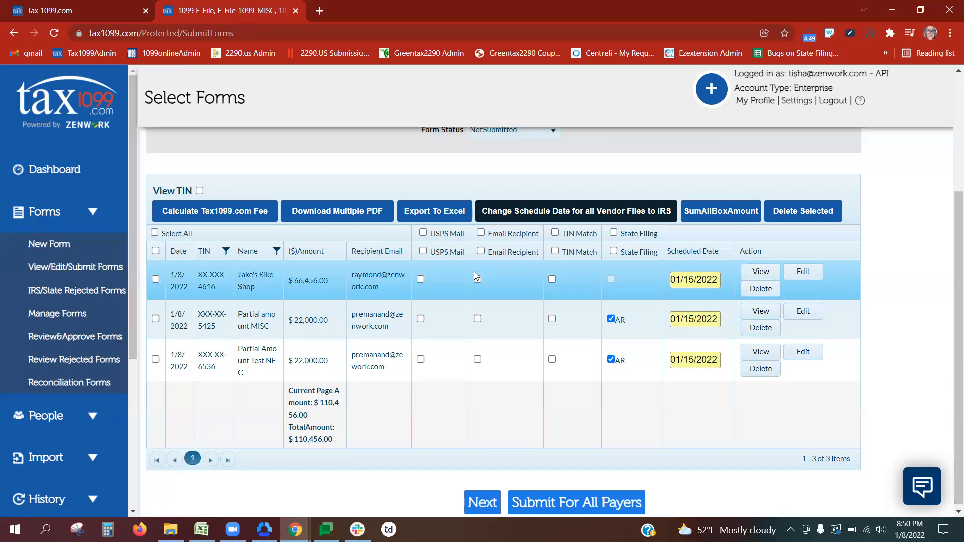
Check all three not-submitted 1099-NEC forms via Select All, including Jake's Bike Shop.
left_click(155, 233)
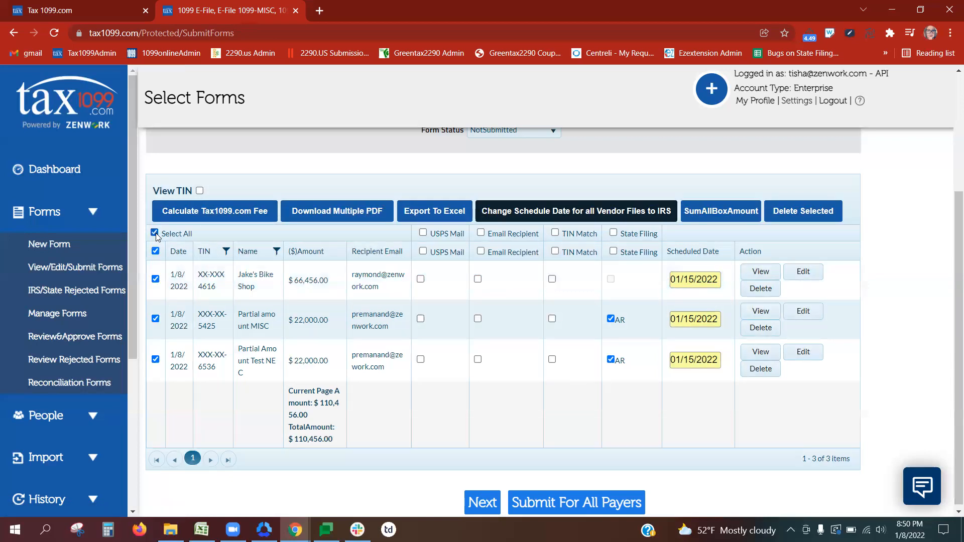
mouse_move(434, 210)
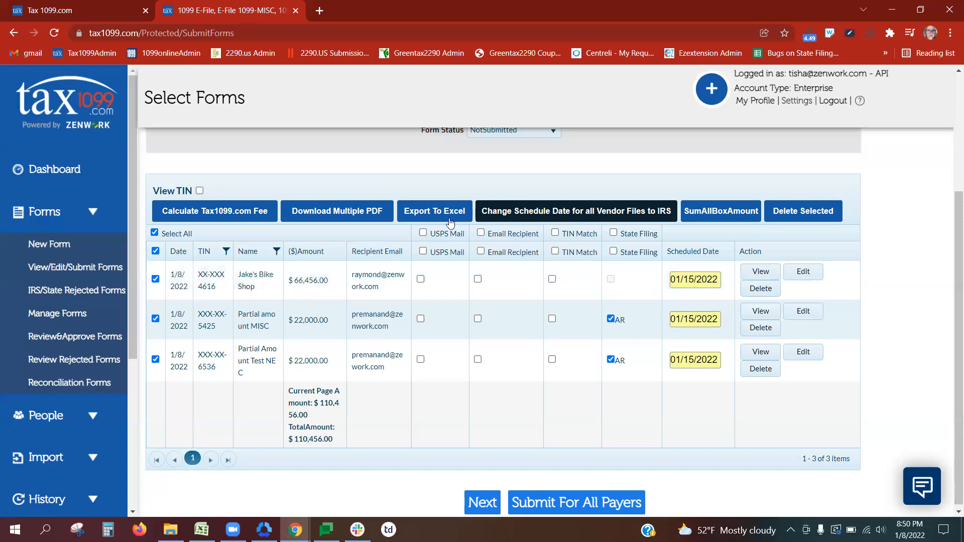
mouse_move(223, 248)
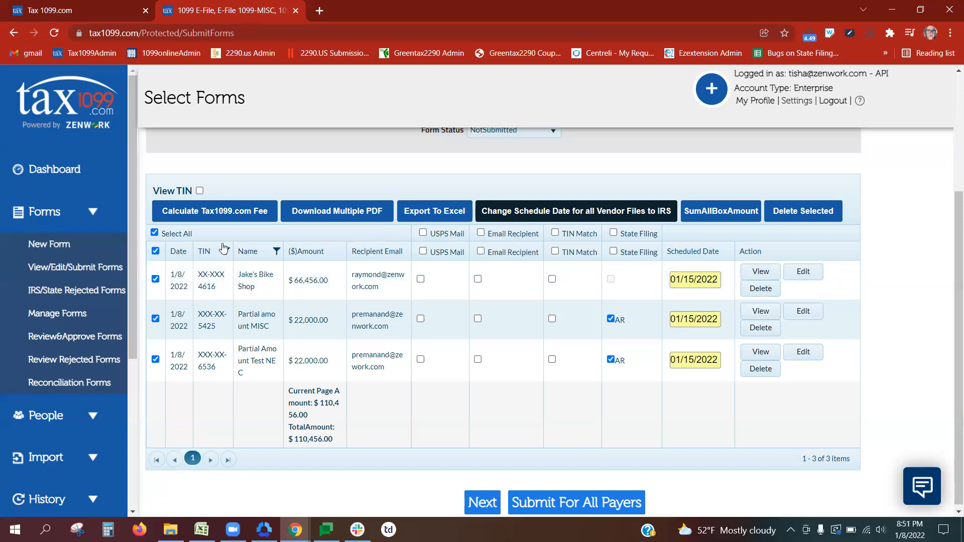
mouse_move(163, 386)
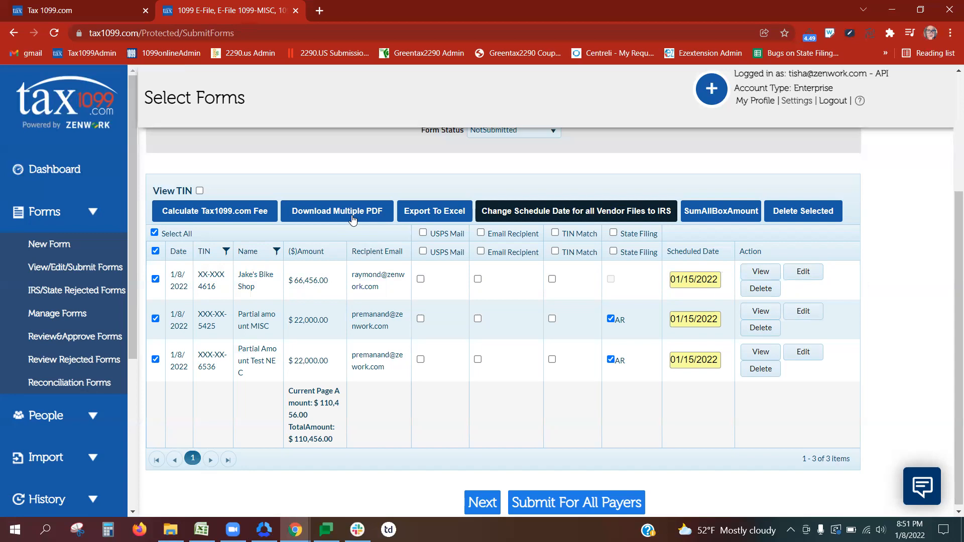
Navigate from Forms to the Bill.com import source, reaching Bill Details with 2021 and NEC preset.
left_click(80, 211)
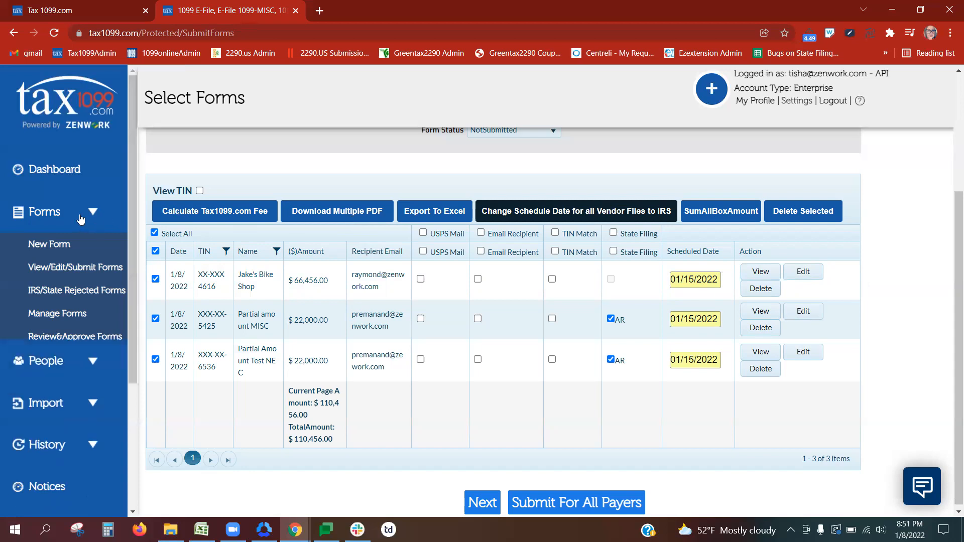
left_click(44, 296)
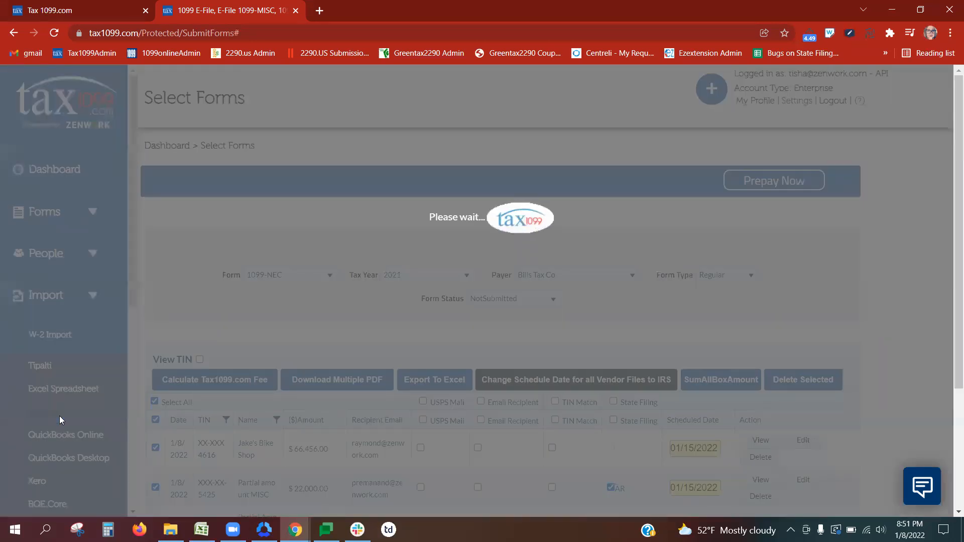
left_click(44, 412)
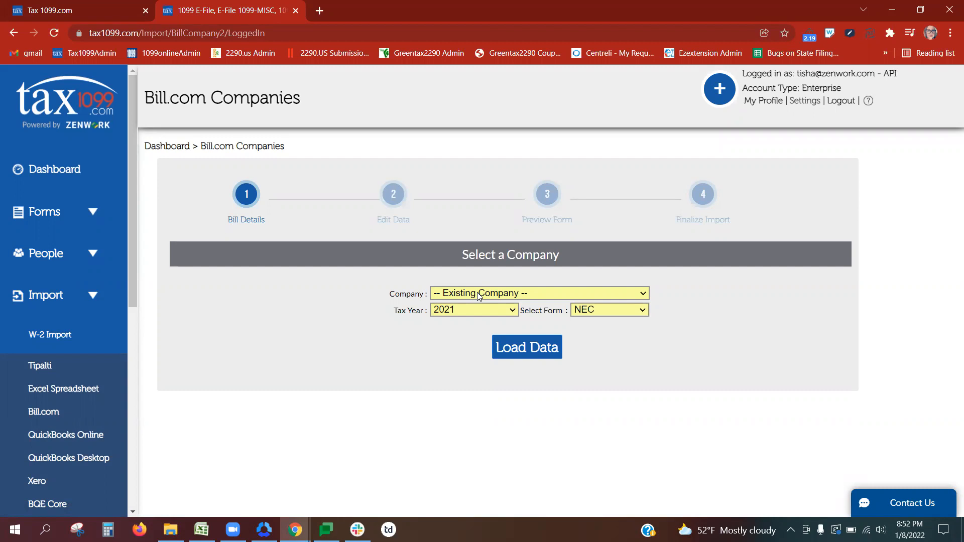
mouse_move(393, 85)
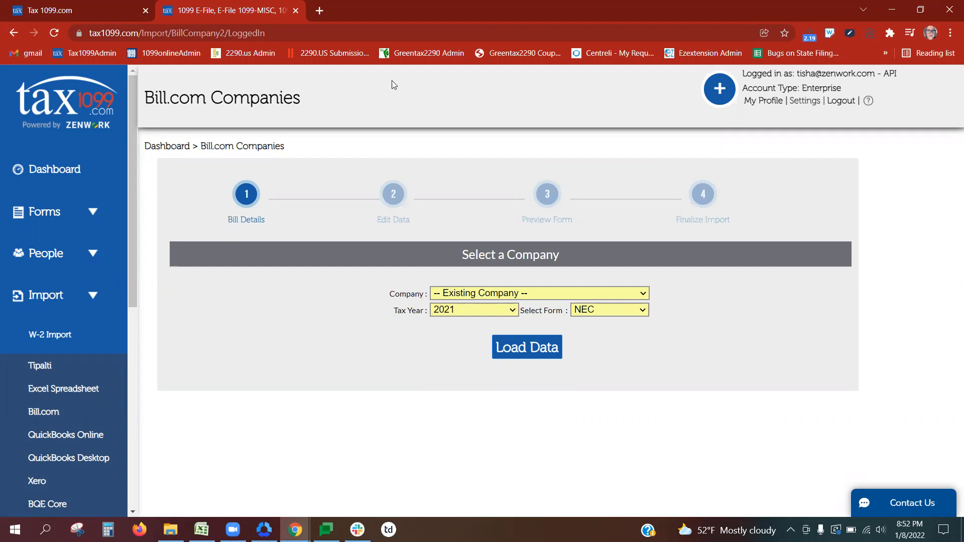
Sign in to Bill.com in a new tab, reaching the Bills Tax Co. overview dashboard.
left_click(318, 10)
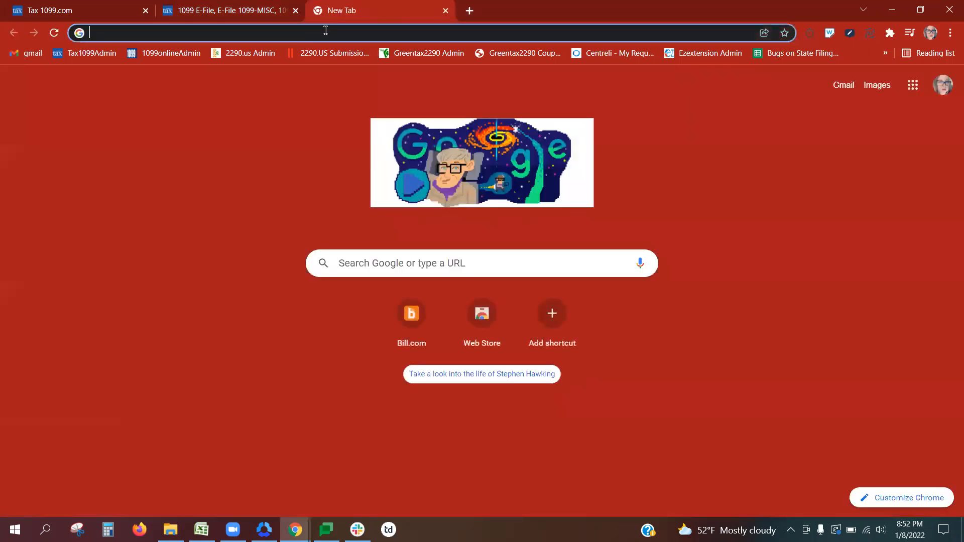
type("www.bil")
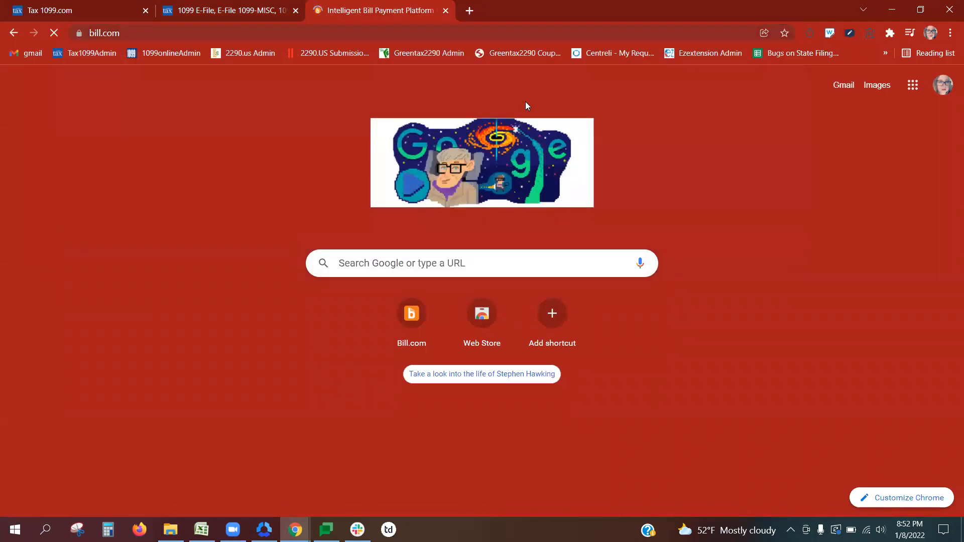
left_click(411, 312)
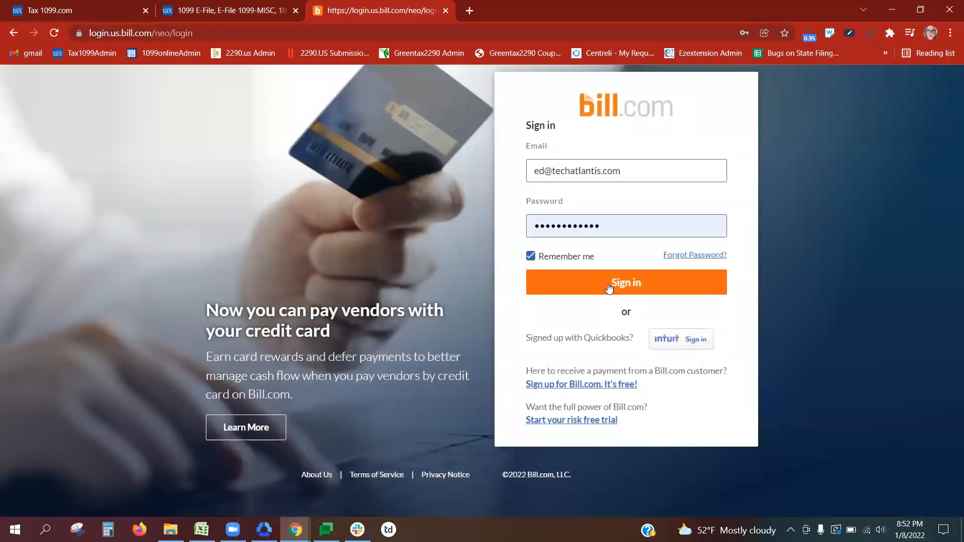
left_click(626, 283)
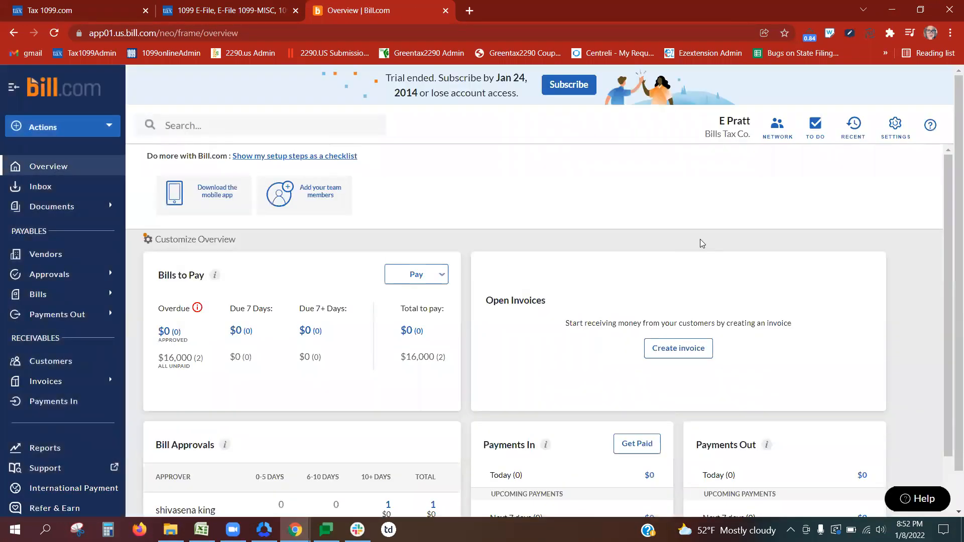
Disconnect the Tax1099.com app from Bill.com via Settings > Apps and confirm with YES.
left_click(895, 125)
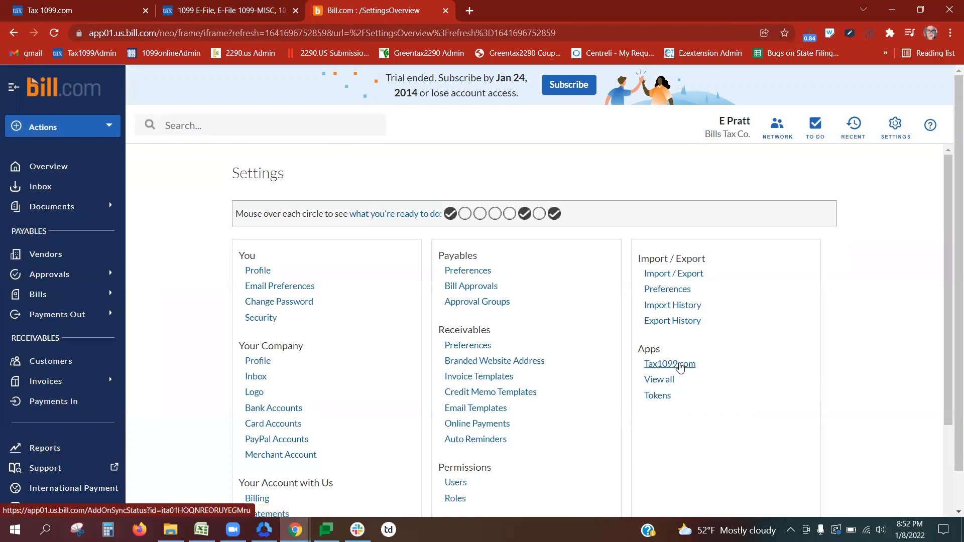
mouse_move(686, 368)
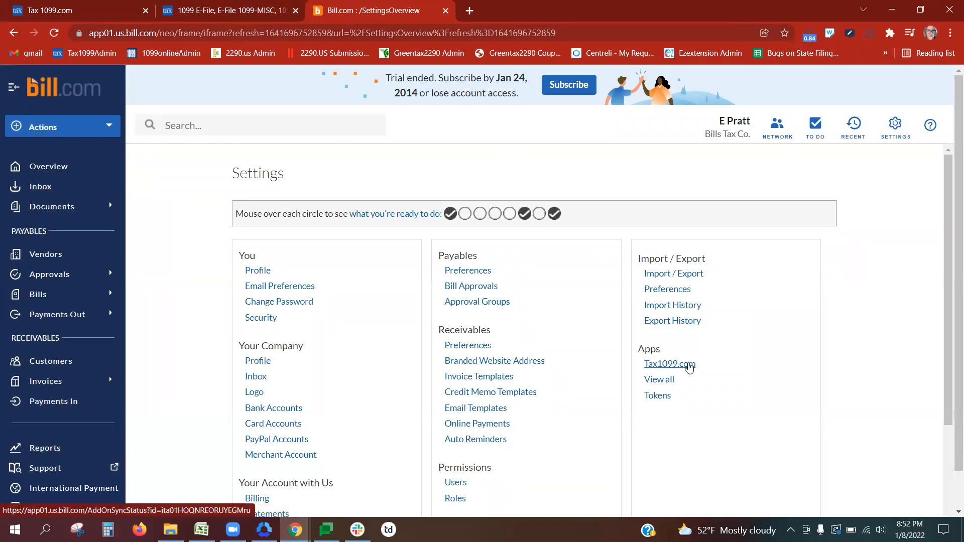
left_click(670, 363)
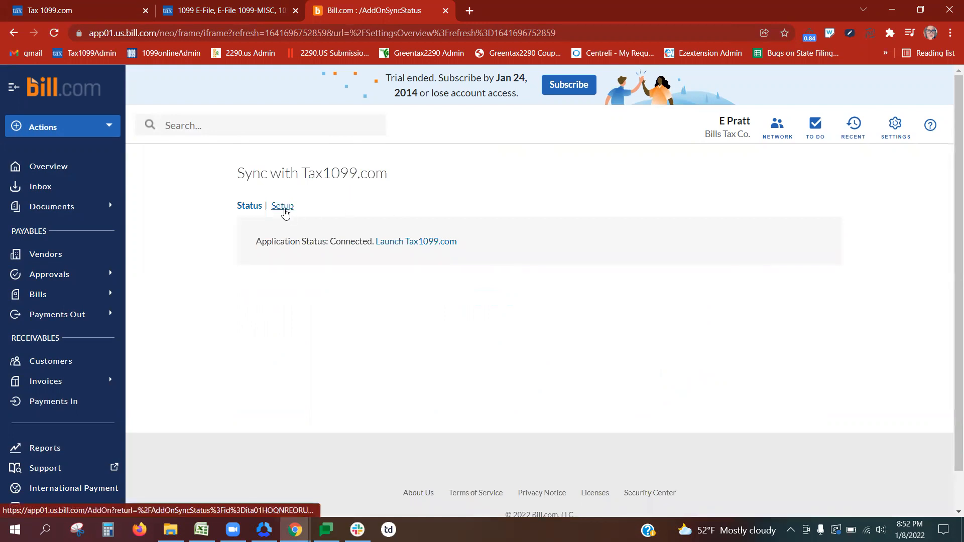
left_click(282, 205)
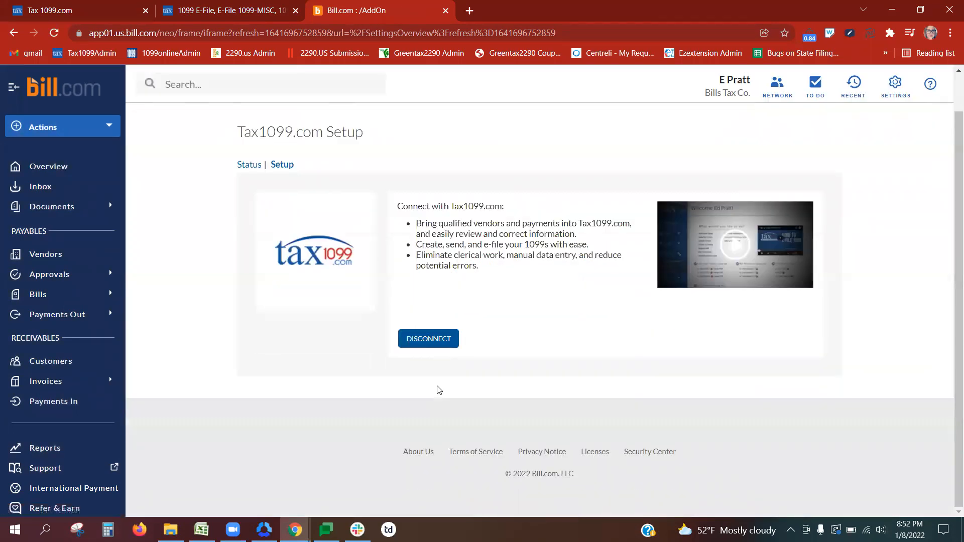
left_click(428, 339)
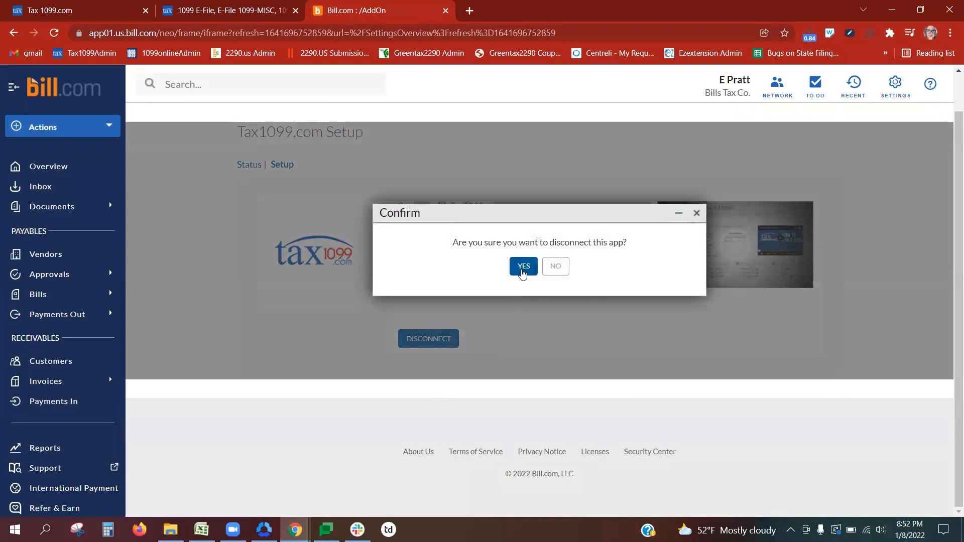
left_click(523, 267)
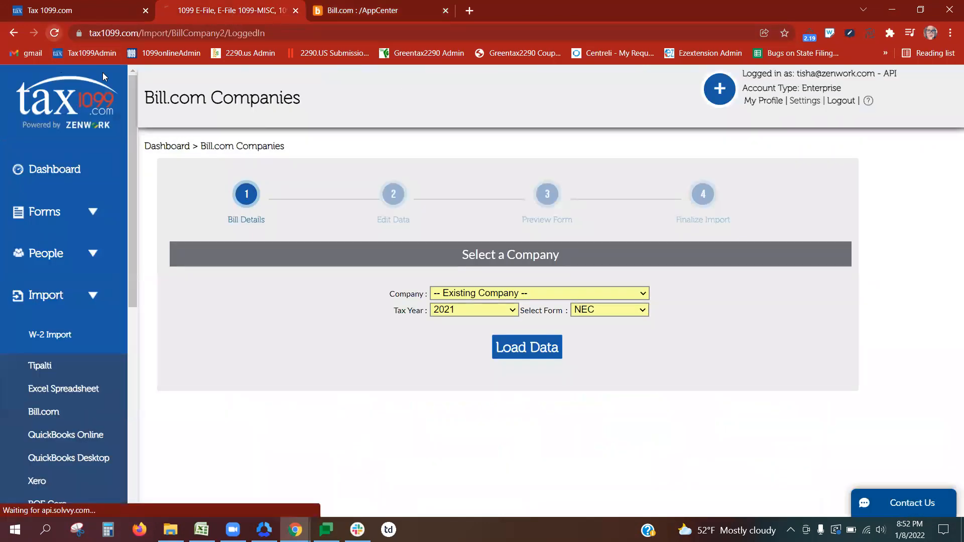
Sign back into Tax1099.com after the expired session, reaching the 2021 Dashboard for Bills Tax Co.
left_click(525, 347)
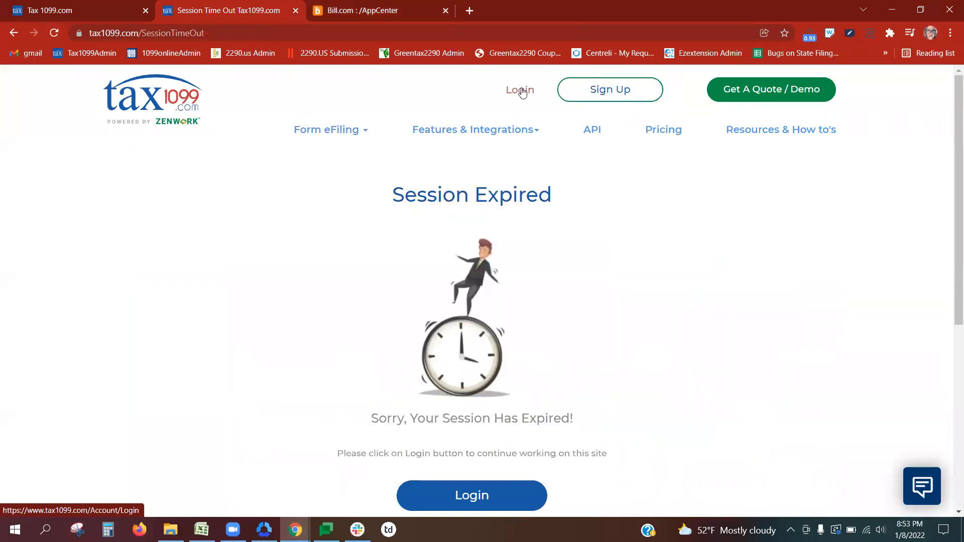
left_click(519, 89)
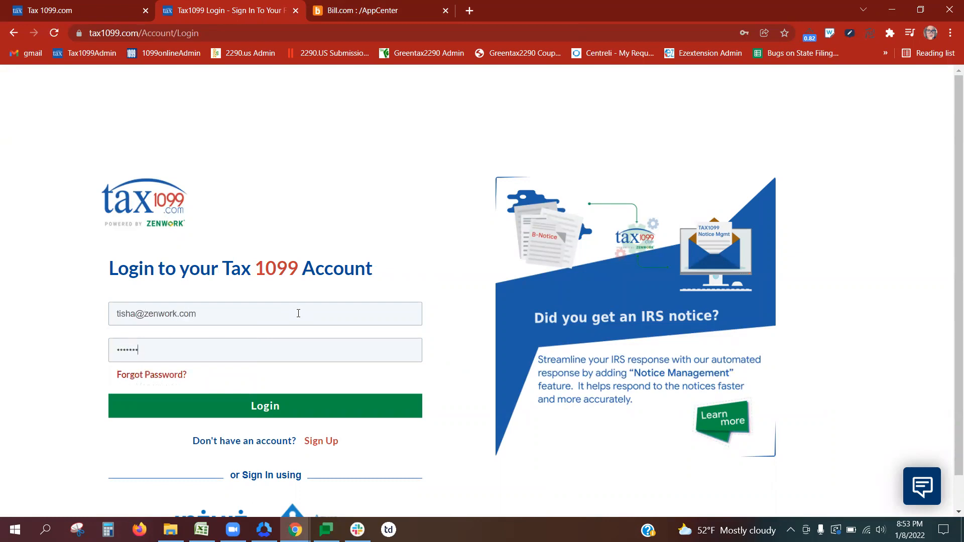
left_click(265, 406)
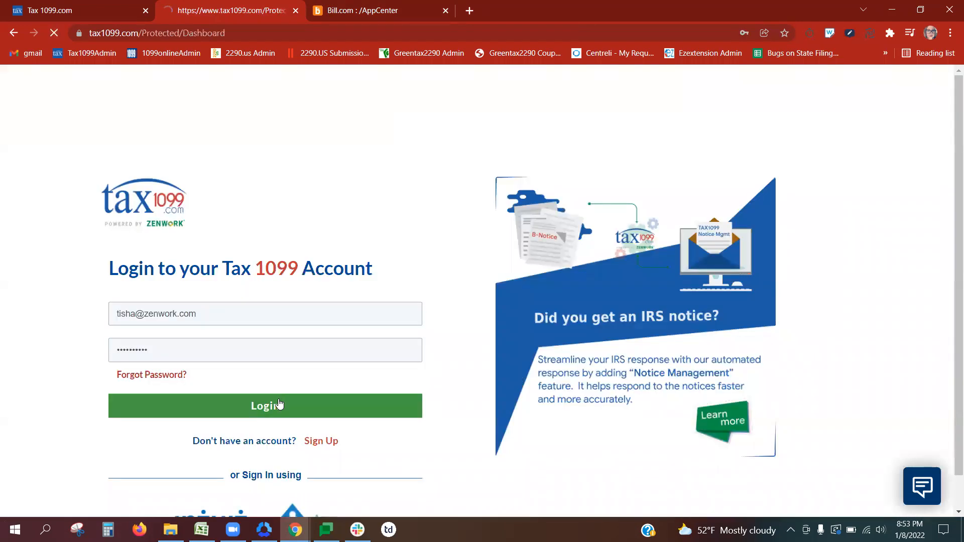
left_click(265, 405)
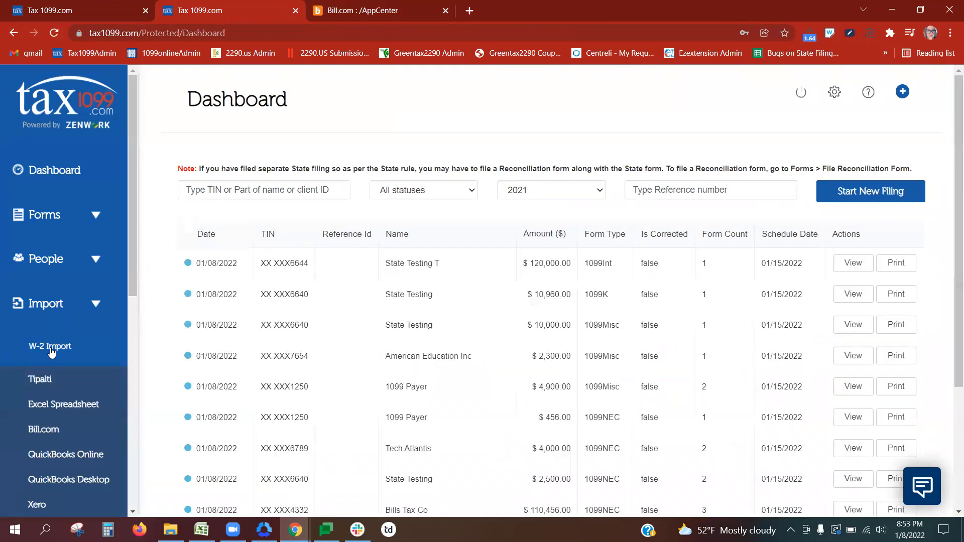